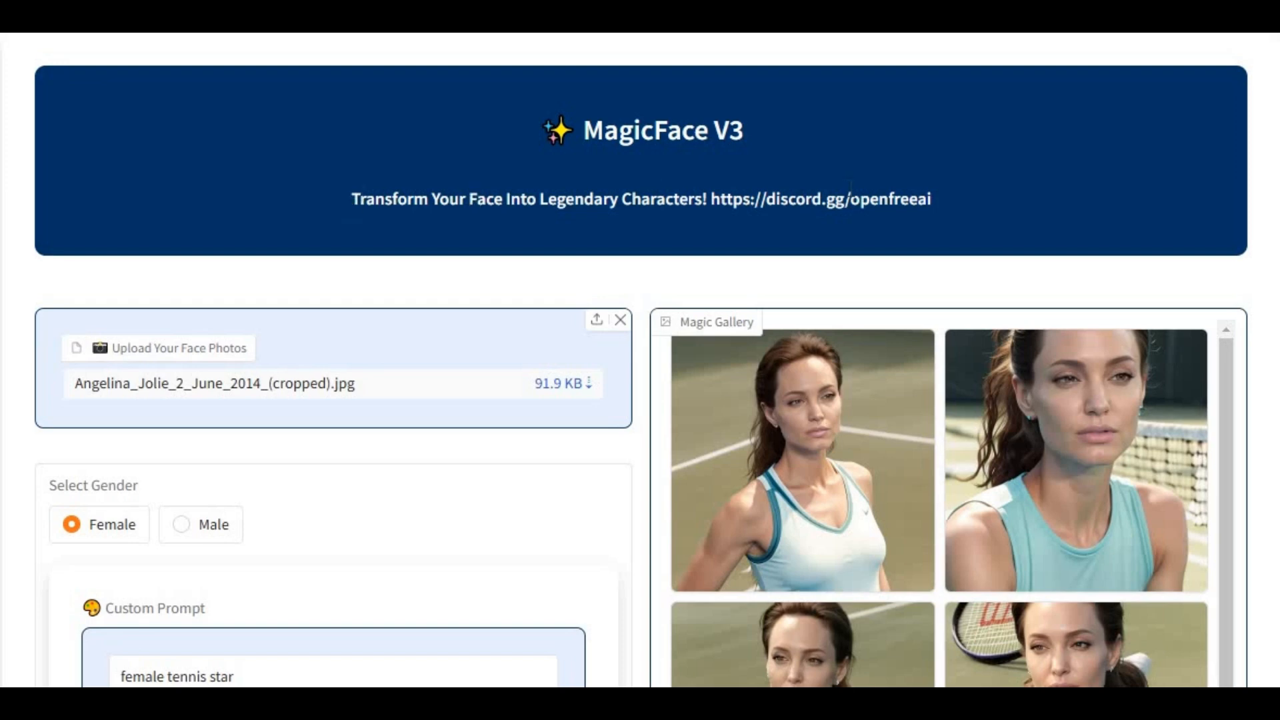
{"action": "mouse_move", "coordinate": [895, 243]}
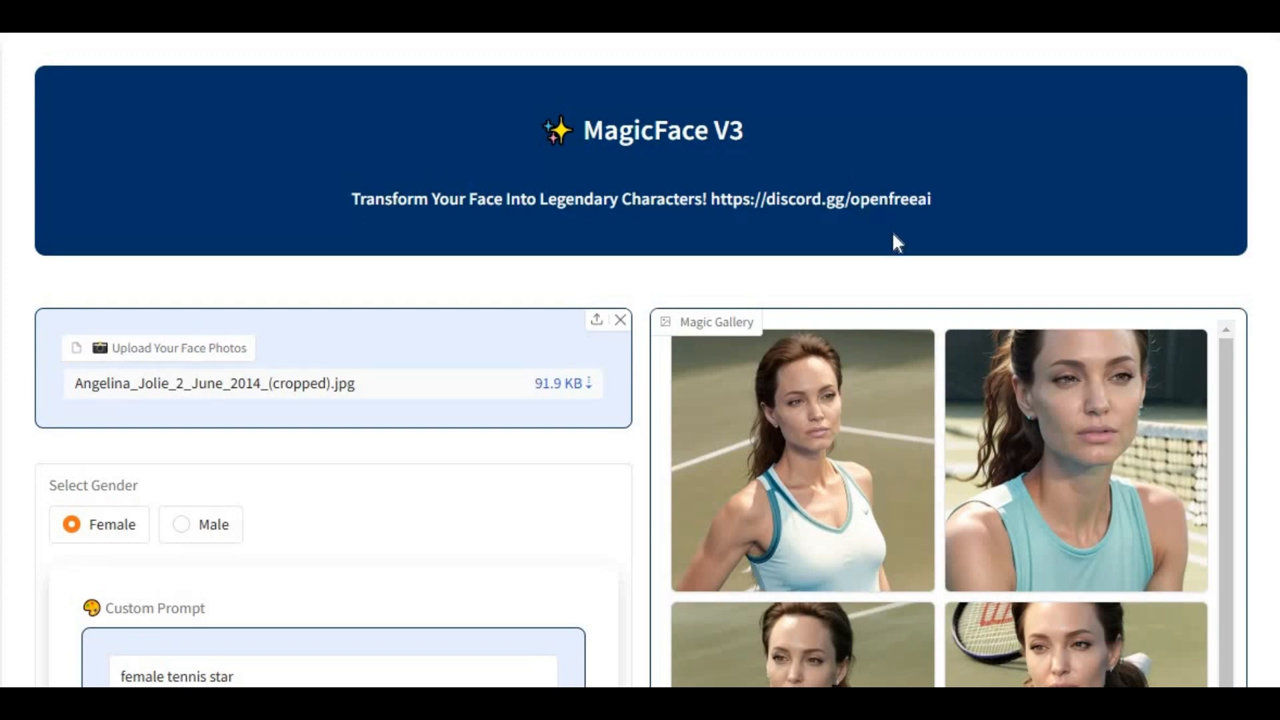
Step: Enlarge the third and fourth tennis star portraits in the Magic Gallery
{"action": "scroll", "scroll_direction": "down", "scroll_amount": 3}
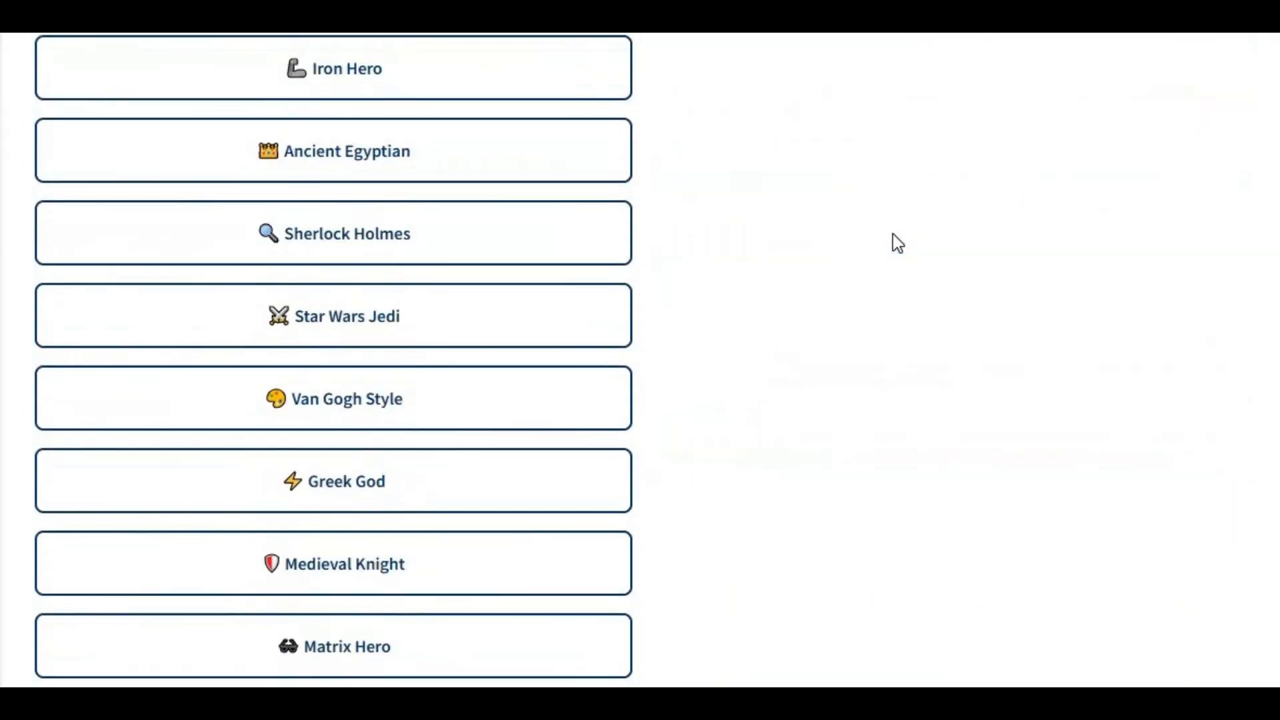
{"action": "scroll", "scroll_direction": "down", "scroll_amount": 3}
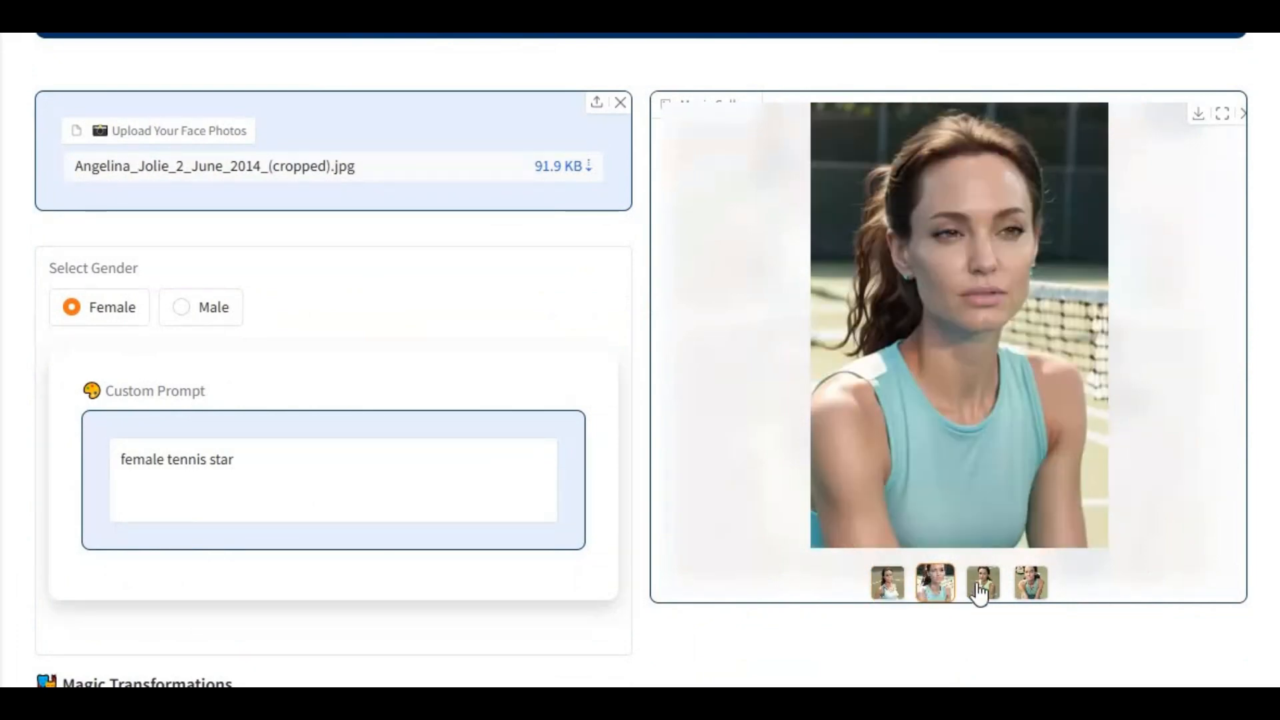
{"action": "left_click", "coordinate": [1029, 583]}
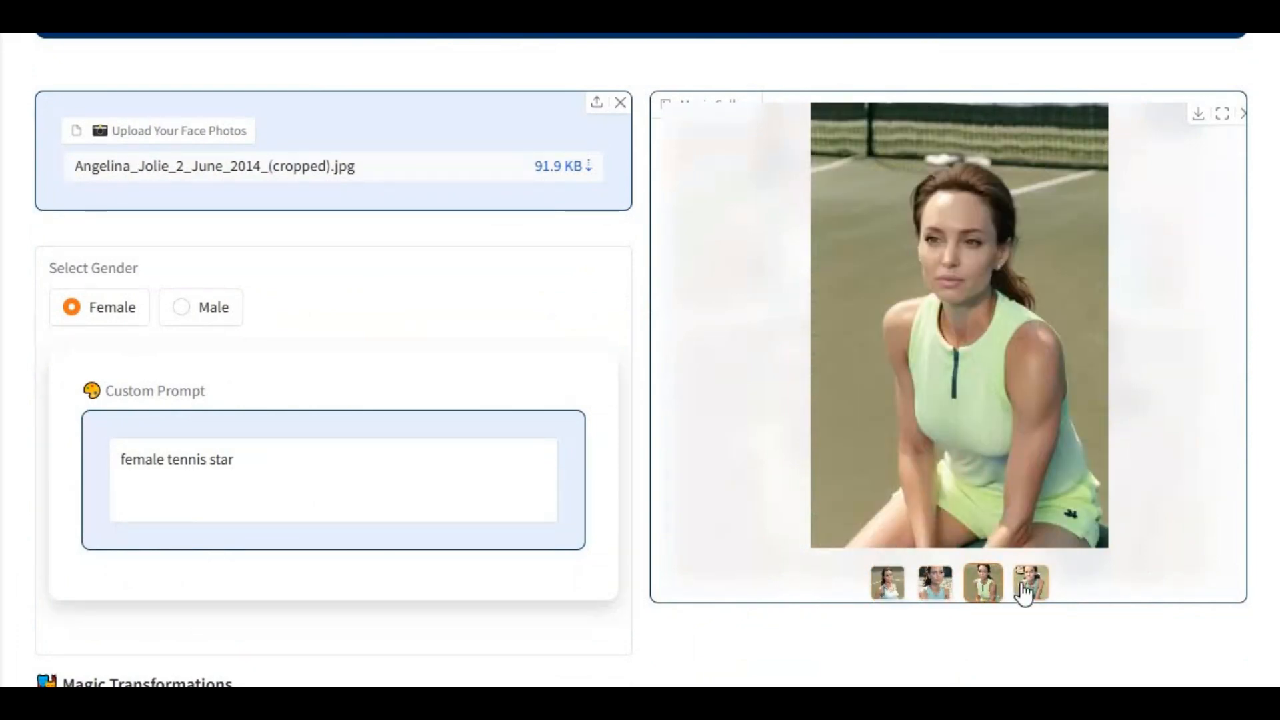
{"action": "left_click", "coordinate": [981, 586]}
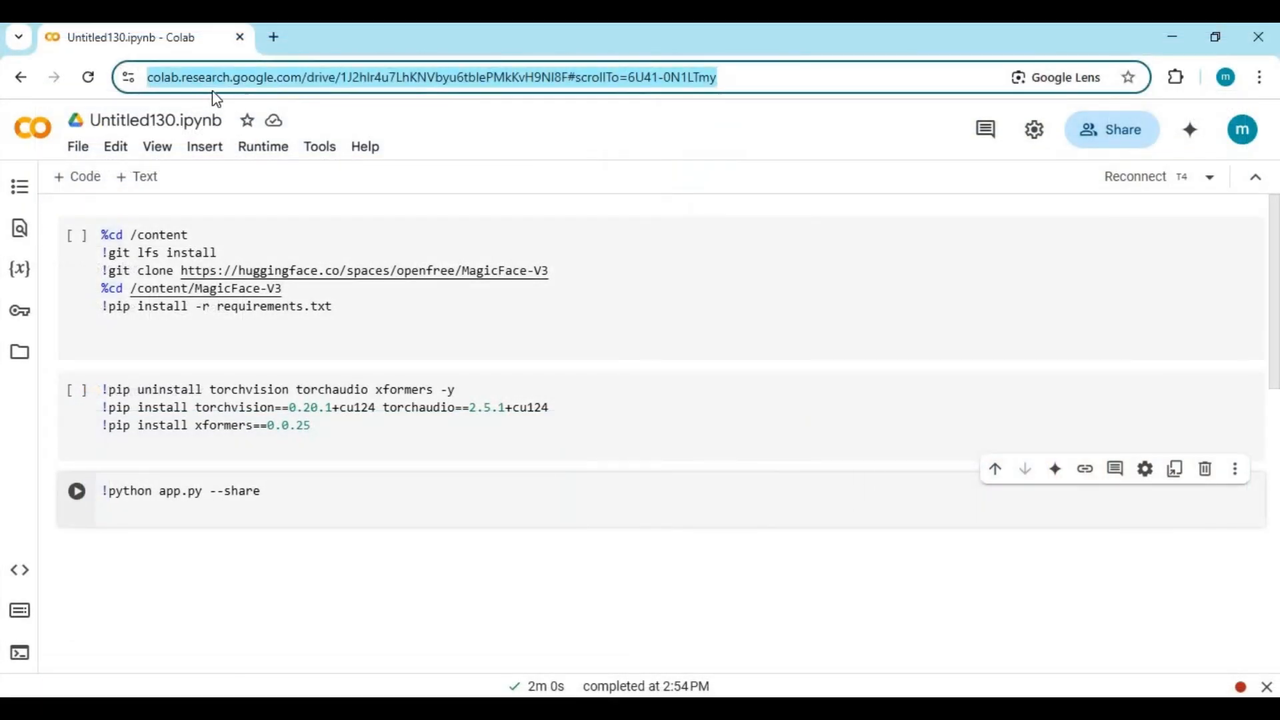
{"action": "mouse_move", "coordinate": [675, 93]}
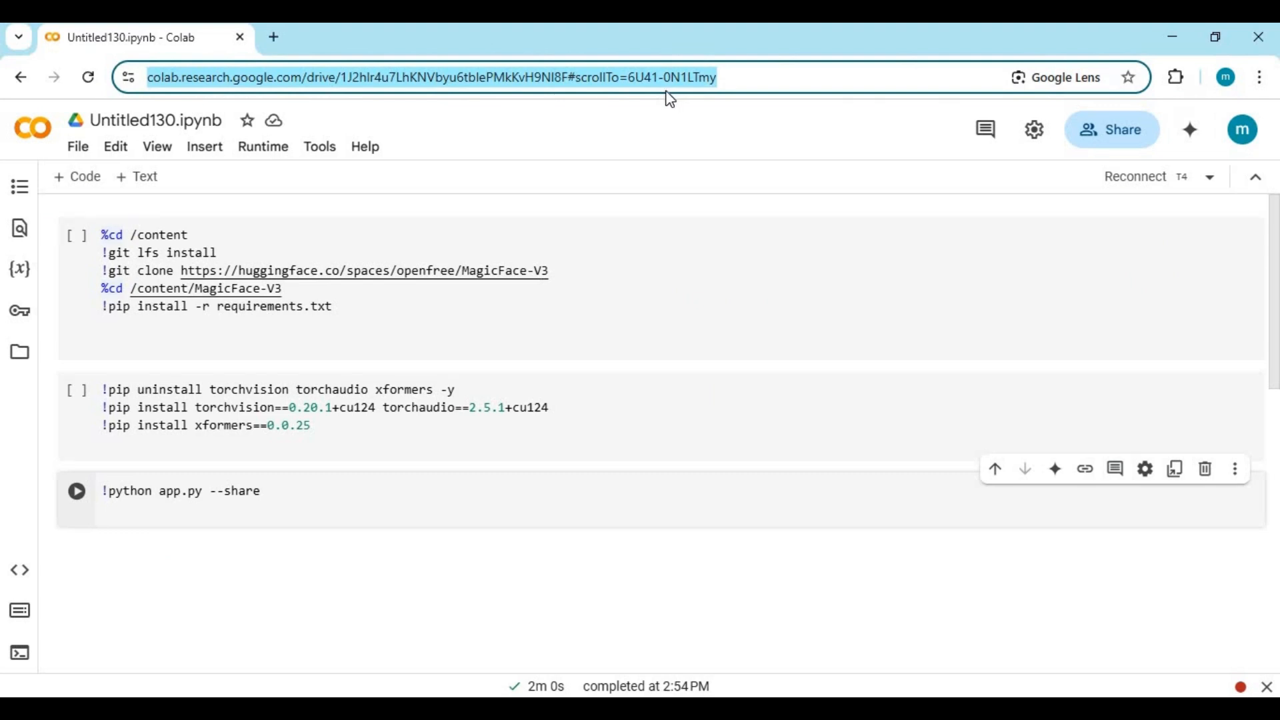
{"action": "mouse_move", "coordinate": [640, 109]}
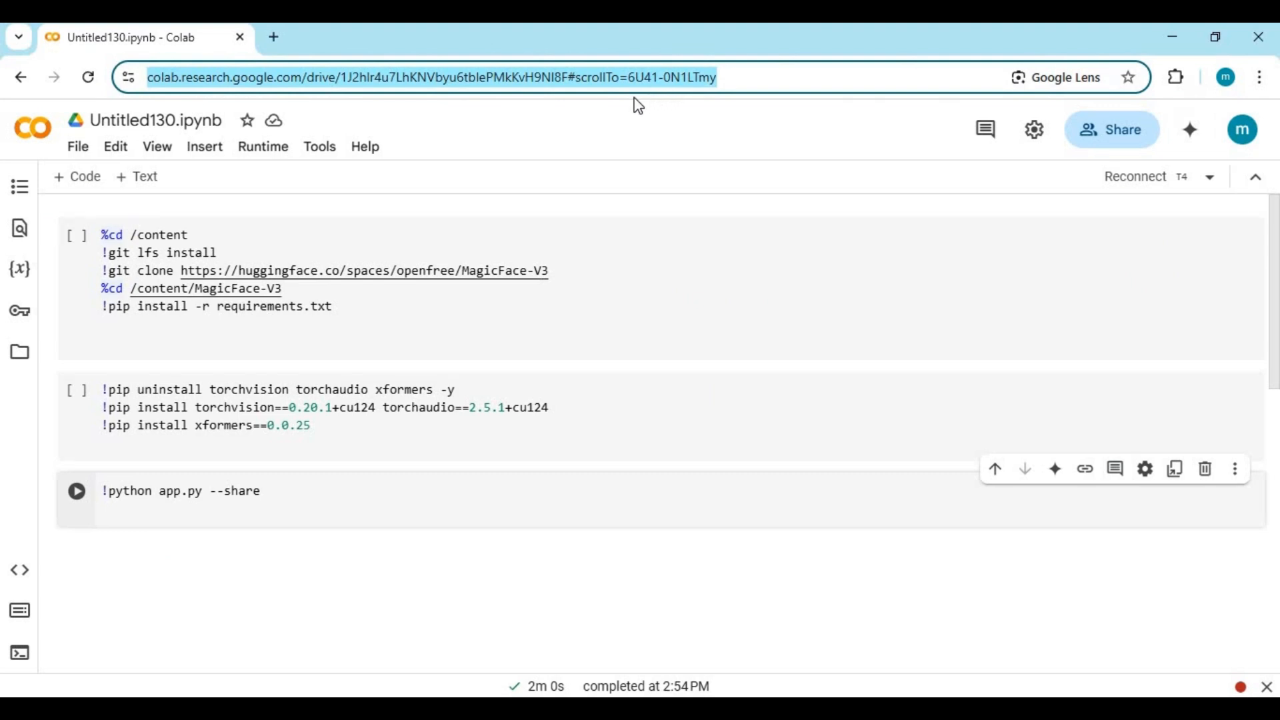
{"action": "mouse_move", "coordinate": [263, 160]}
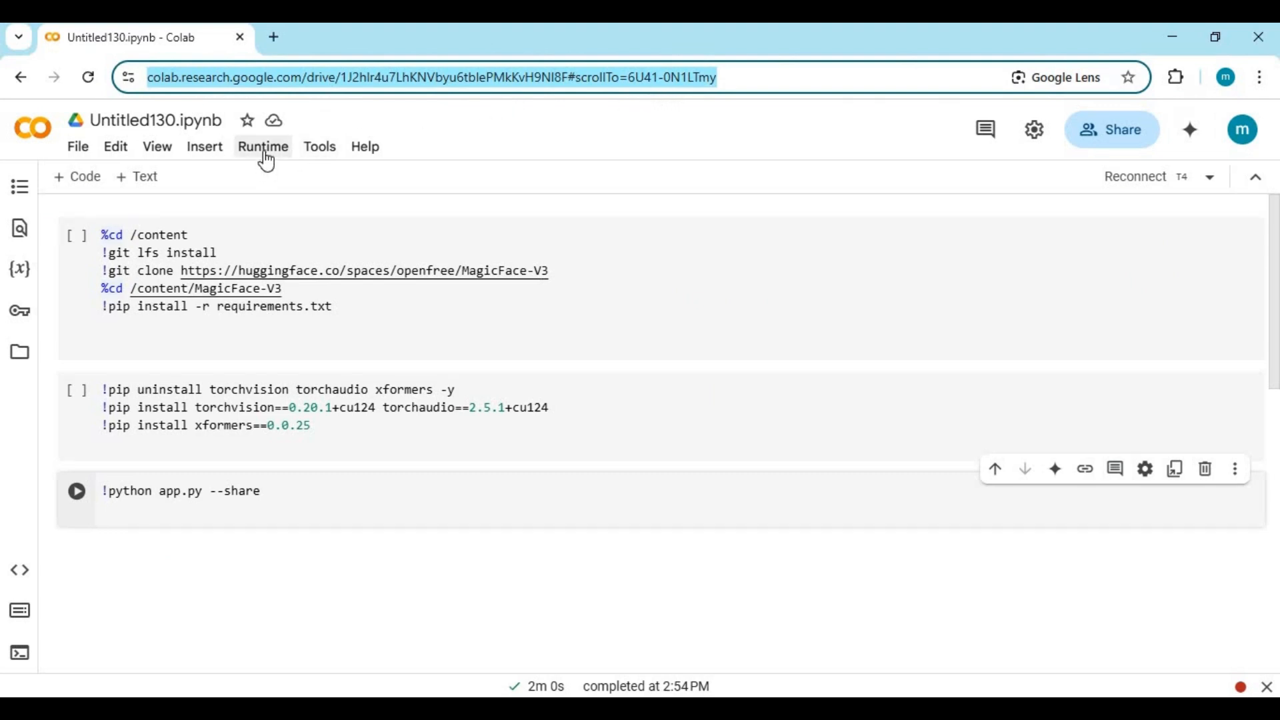
Step: Choose T4 GPU as the hardware accelerator in the runtime type settings
{"action": "left_click", "coordinate": [263, 147]}
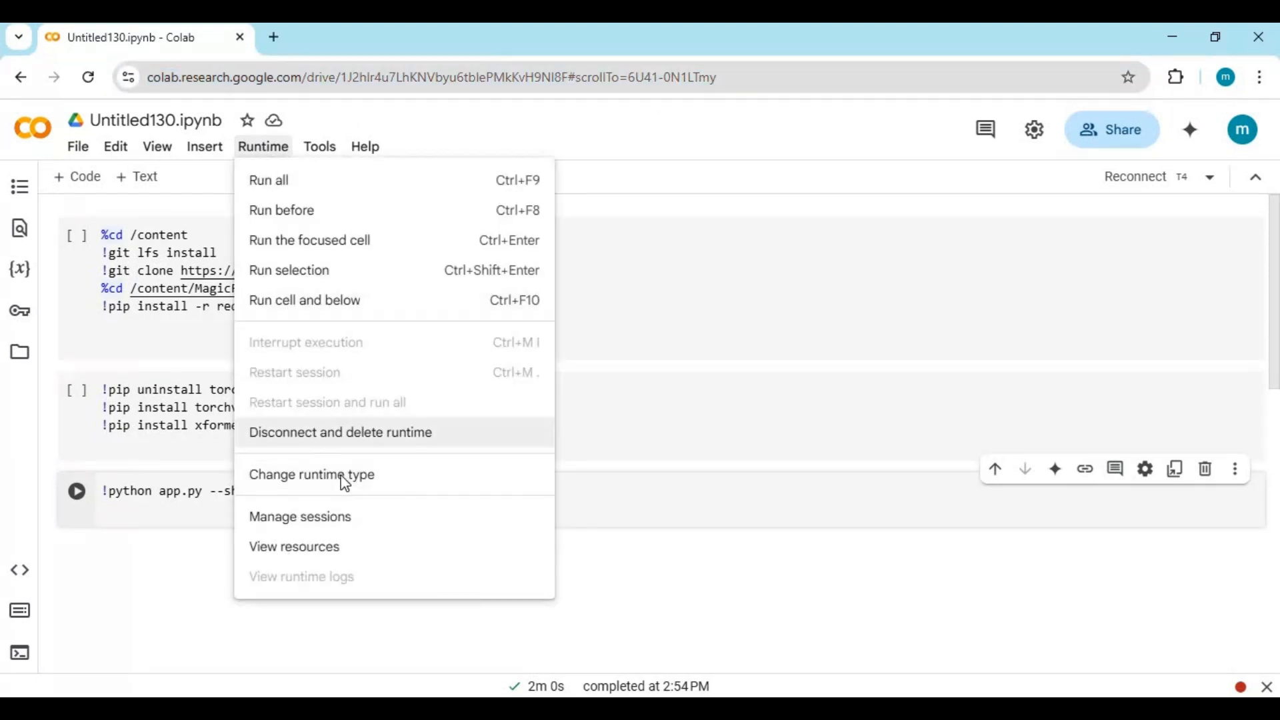
{"action": "left_click", "coordinate": [312, 475]}
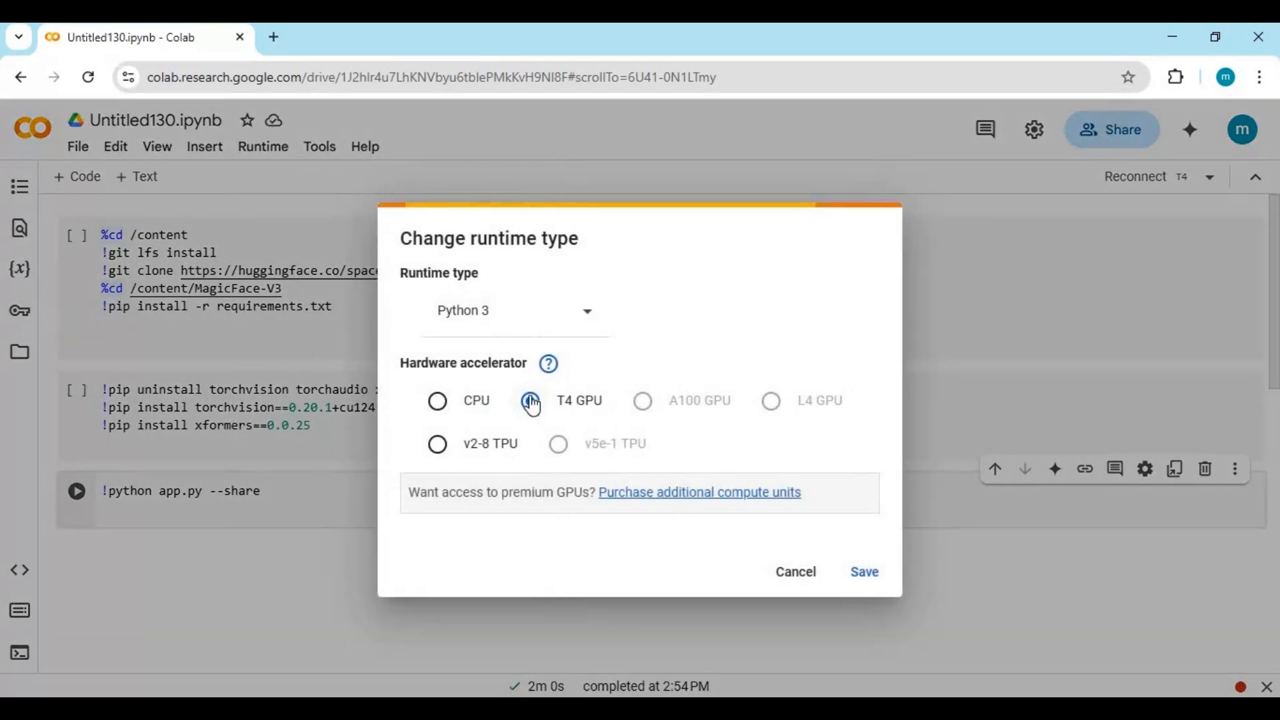
{"action": "left_click", "coordinate": [864, 572]}
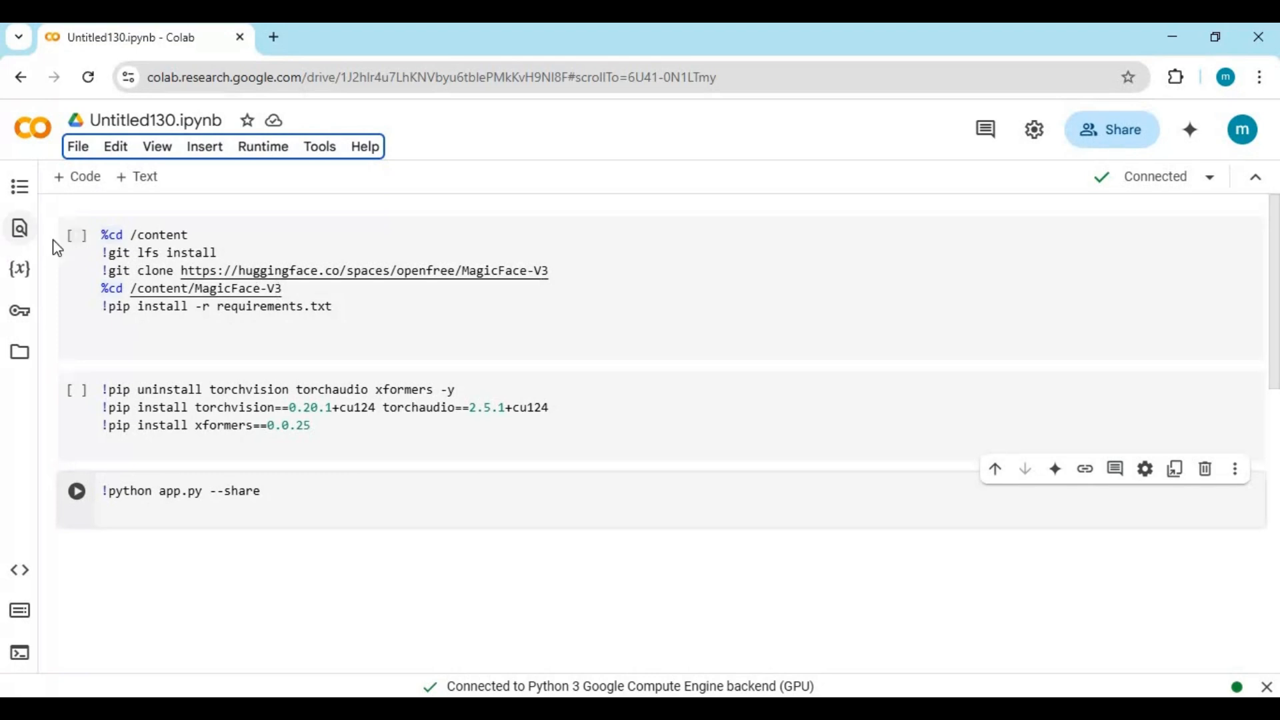
Step: Run the first setup cell that clones MagicFace-V3 and installs its packages
{"action": "left_click", "coordinate": [76, 233]}
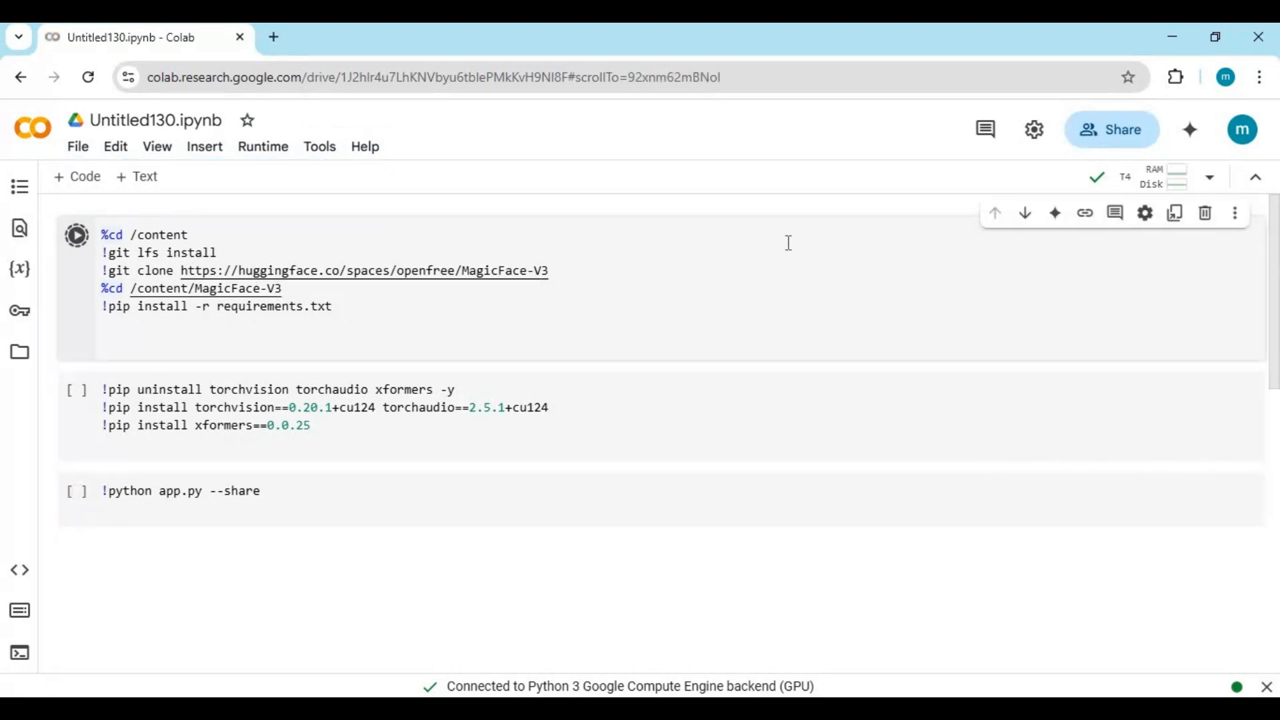
{"action": "left_click", "coordinate": [76, 235]}
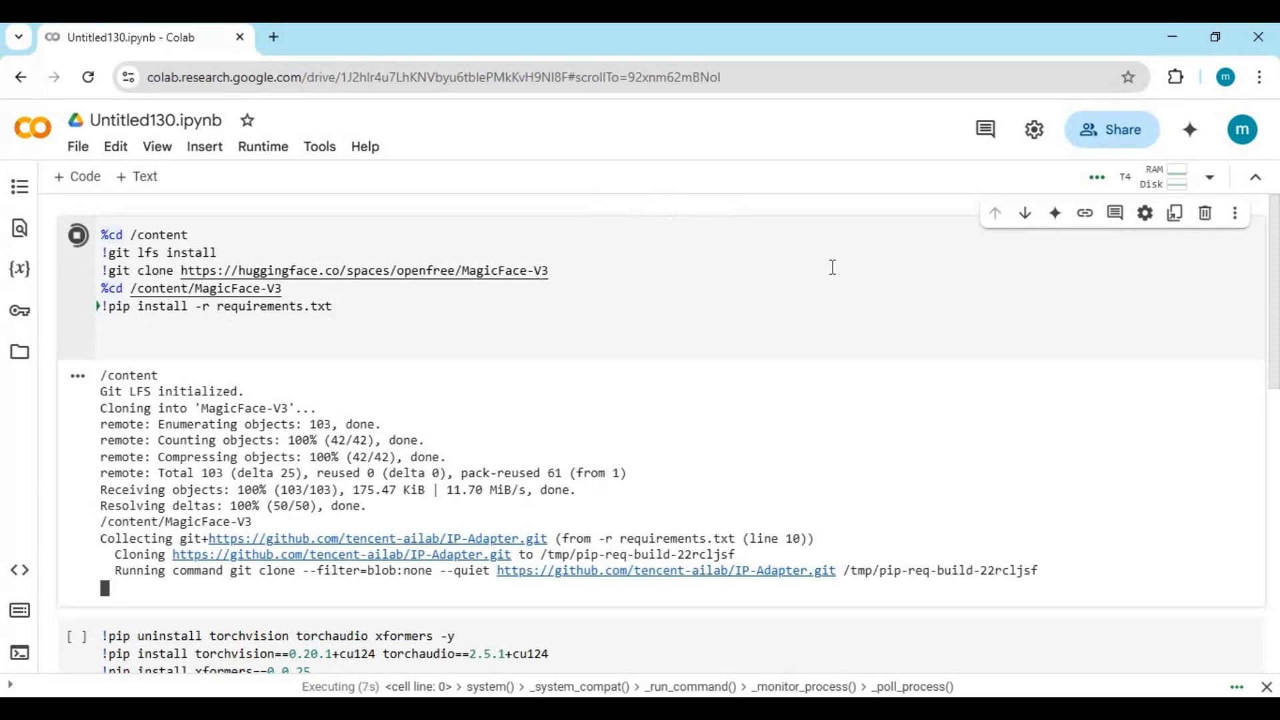
{"action": "scroll", "scroll_direction": "down", "scroll_amount": 3}
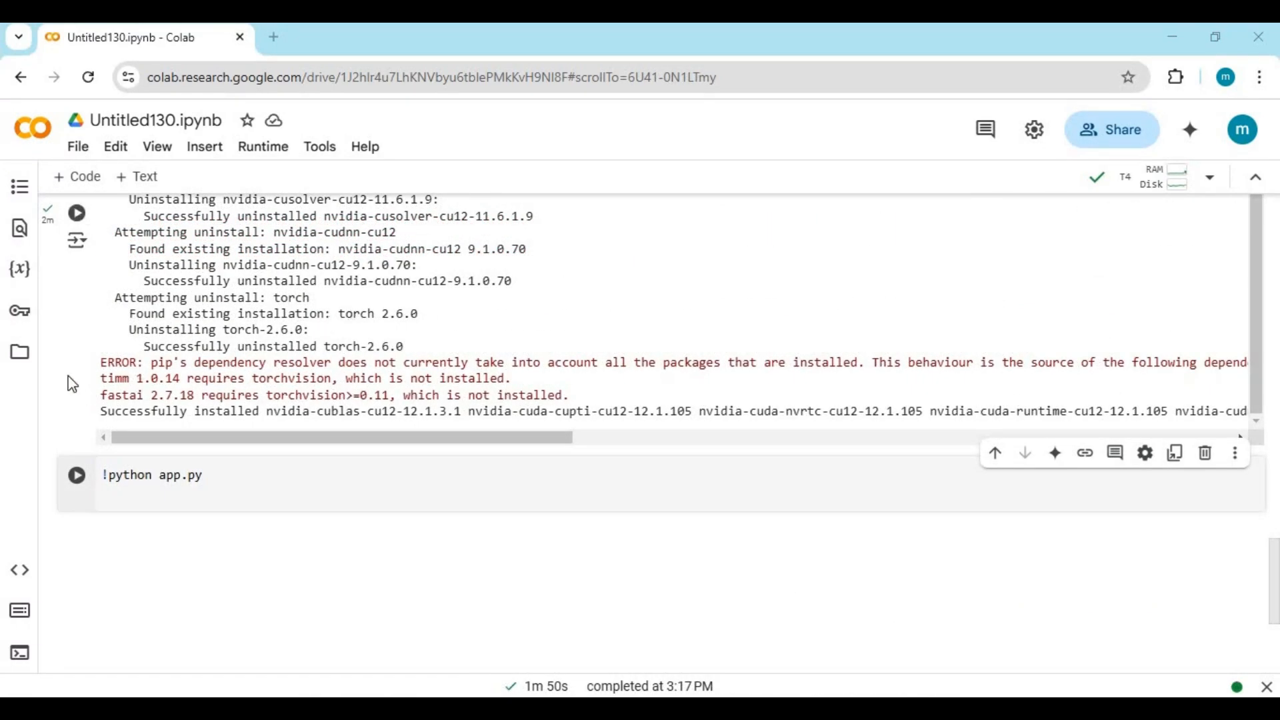
Step: Edit app.py from the file browser so its launch line reads demo.launch(share=True)
{"action": "left_click", "coordinate": [19, 350]}
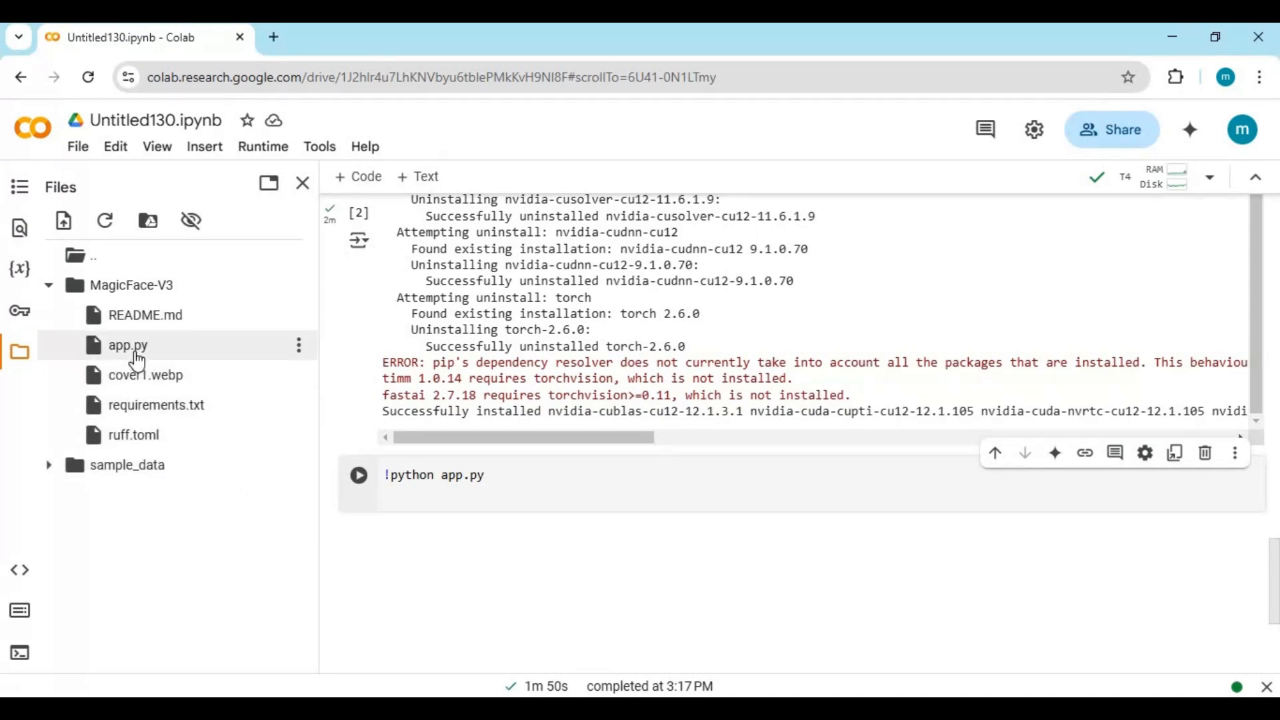
{"action": "double_click", "coordinate": [130, 345]}
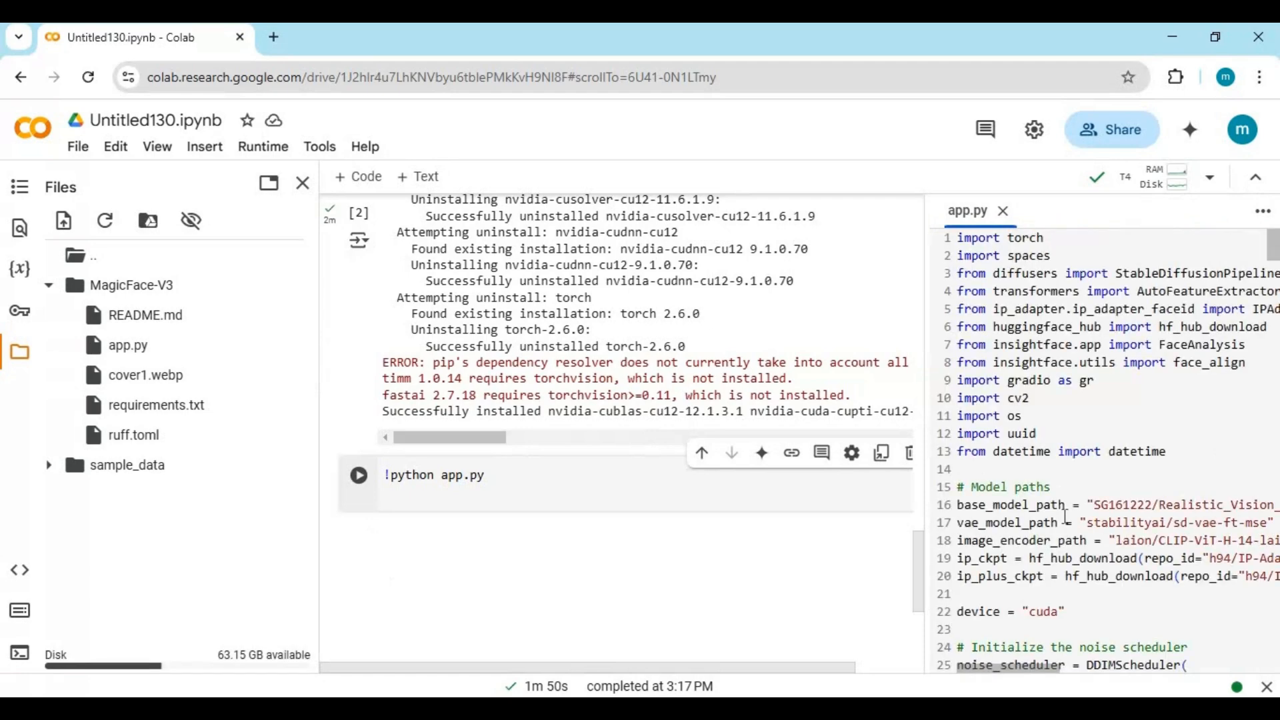
{"action": "scroll", "scroll_direction": "down", "scroll_amount": 3}
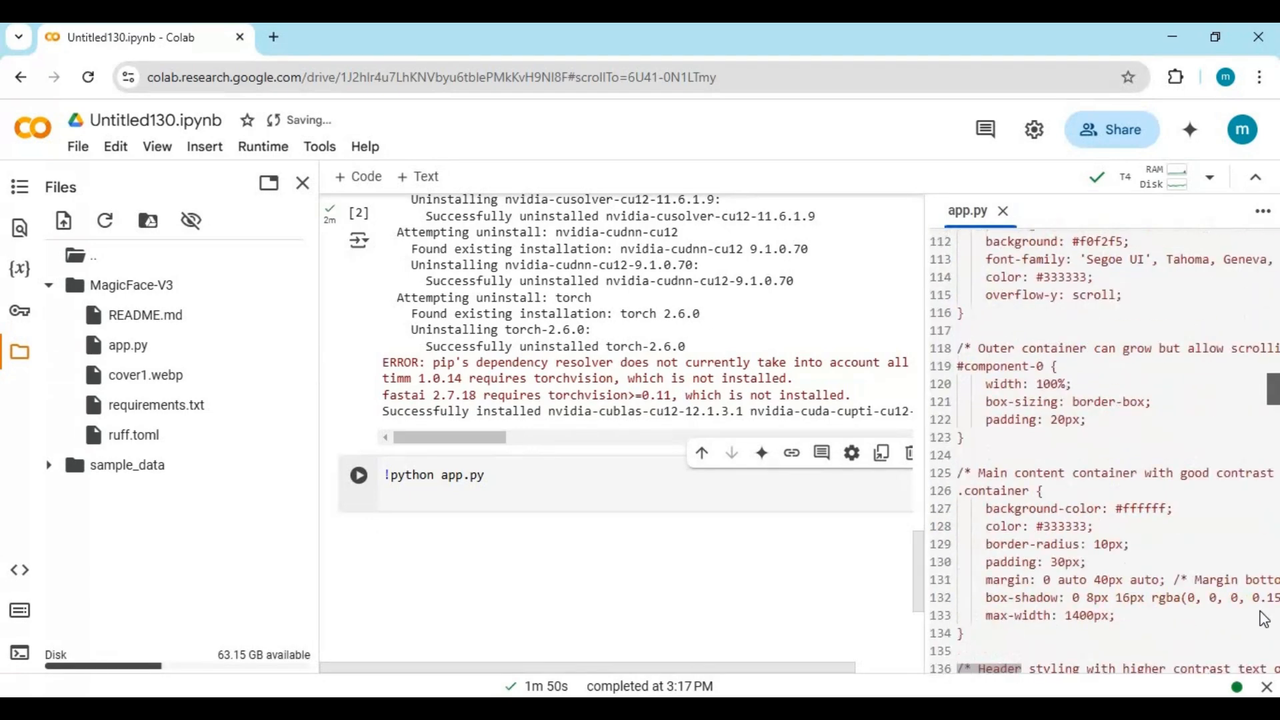
{"action": "scroll", "scroll_direction": "down", "scroll_amount": 3}
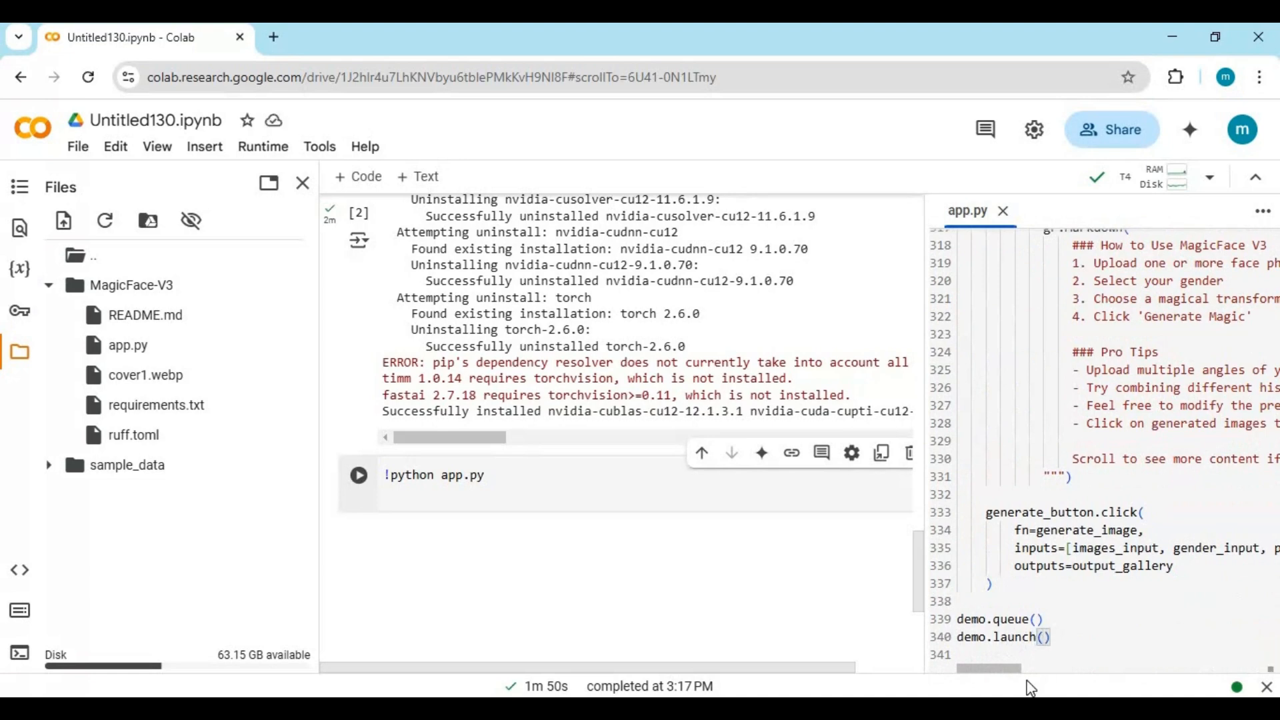
{"action": "type", "text": "share="}
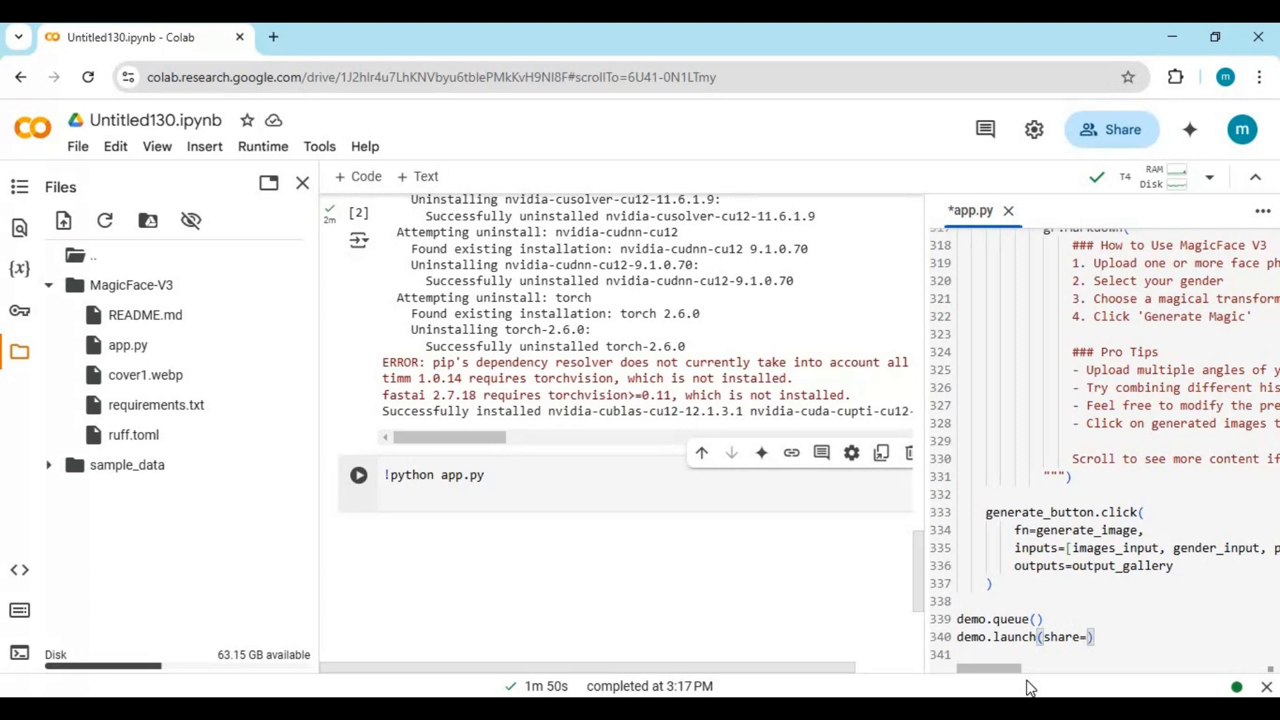
{"action": "type", "text": "Tr"}
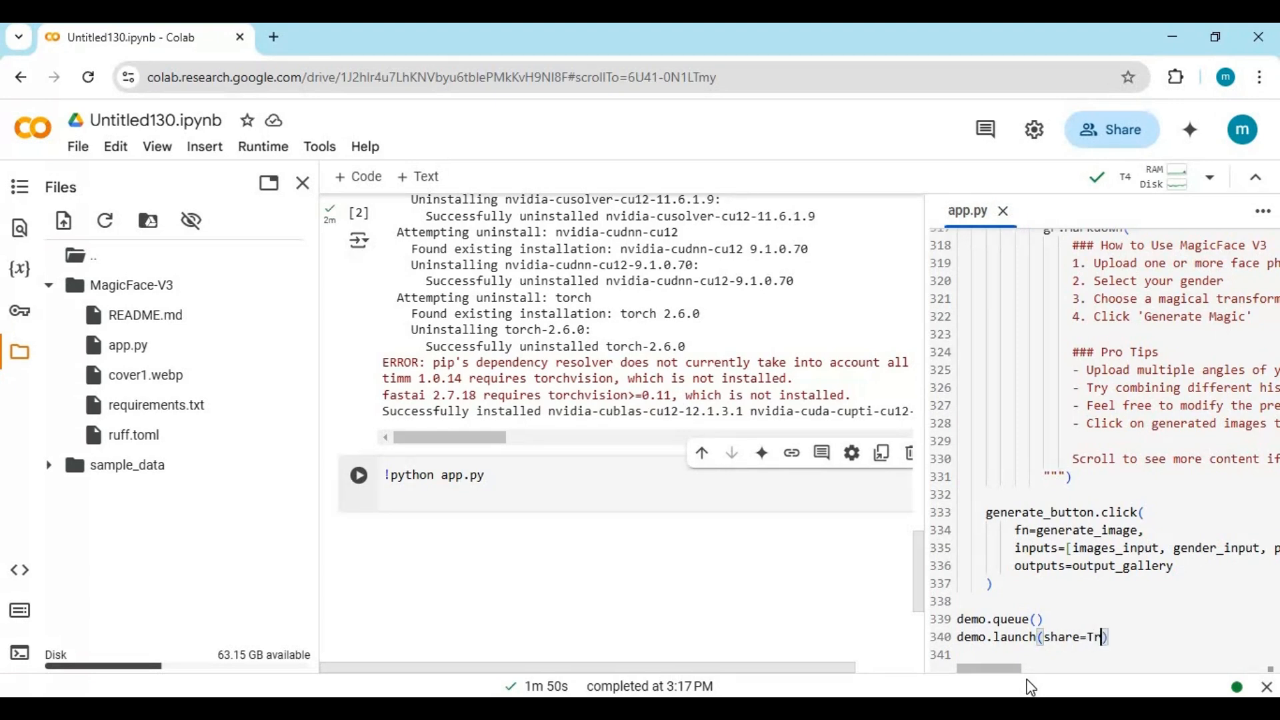
{"action": "type", "text": "ue"}
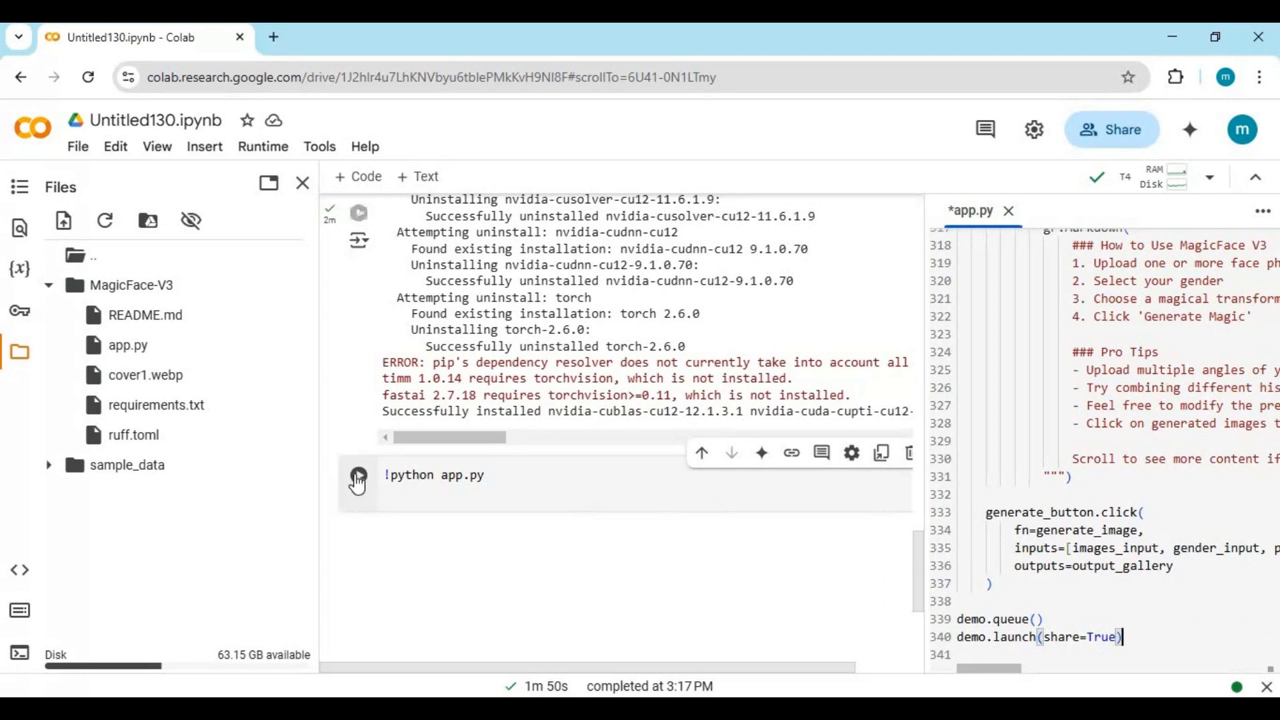
Step: Run the !python app.py cell until the public gradio.live URL is printed
{"action": "left_click", "coordinate": [358, 475]}
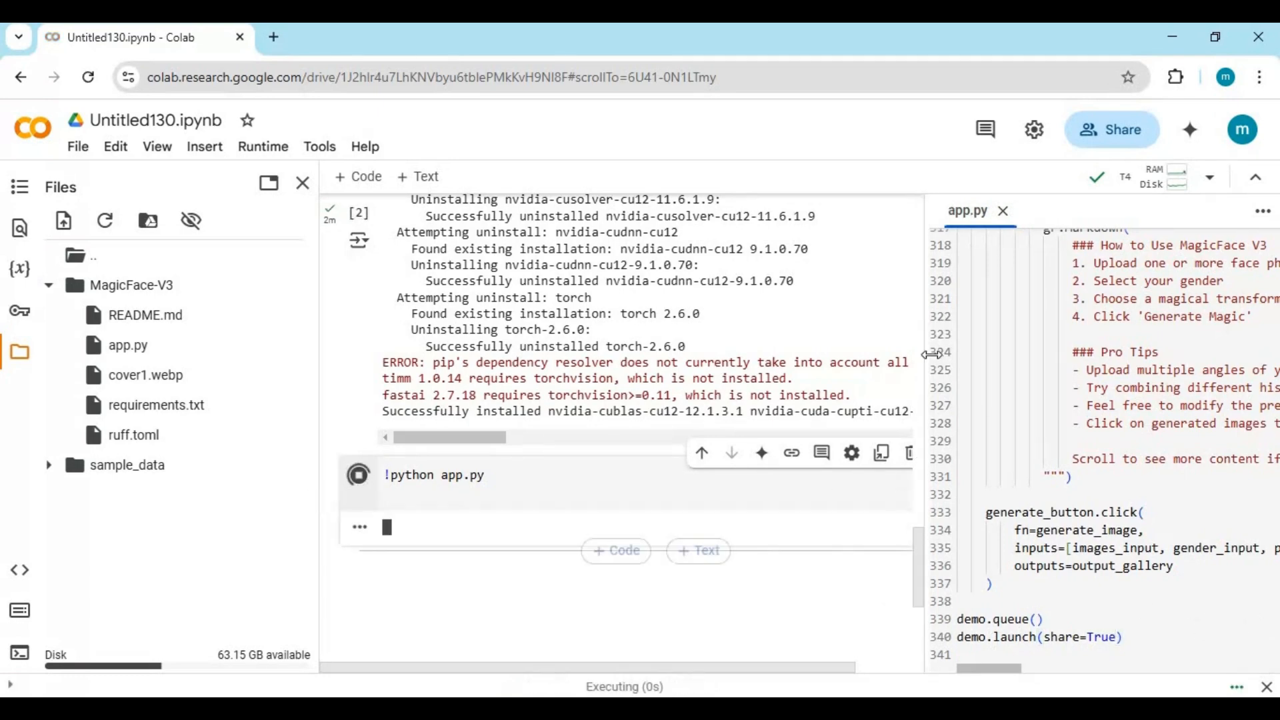
{"action": "mouse_move", "coordinate": [1002, 211]}
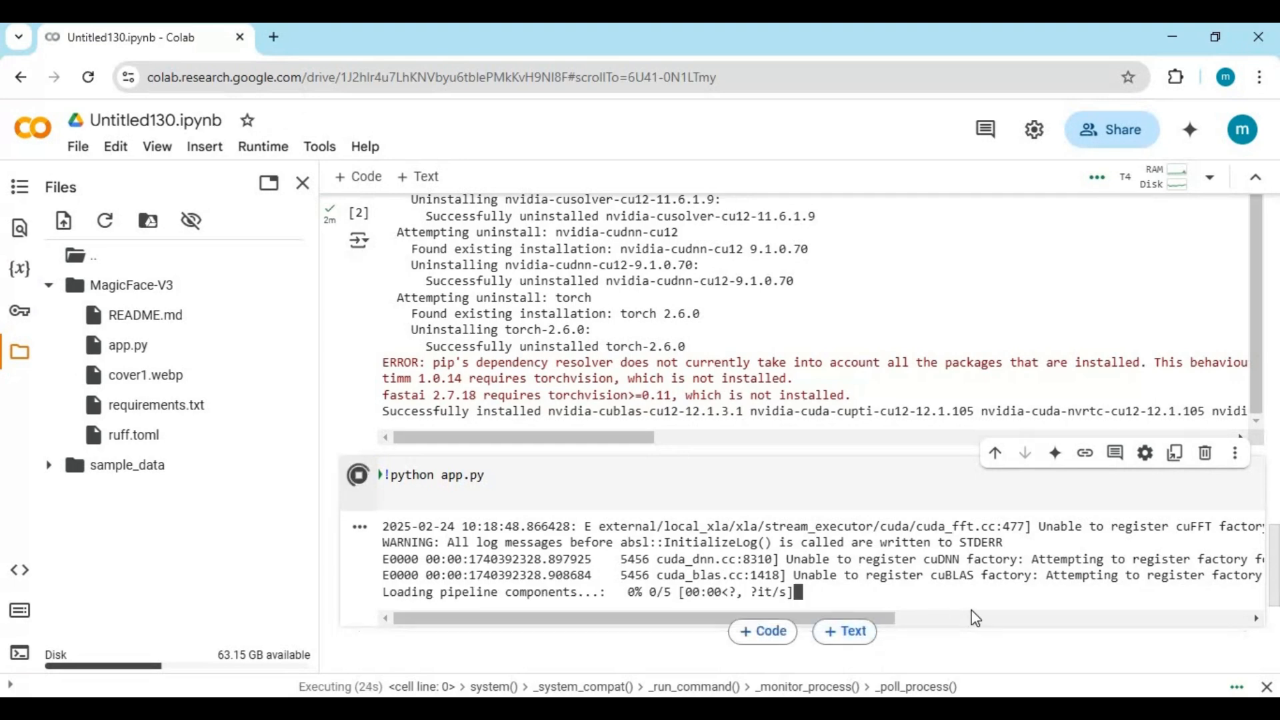
{"action": "scroll", "scroll_direction": "down", "scroll_amount": 3}
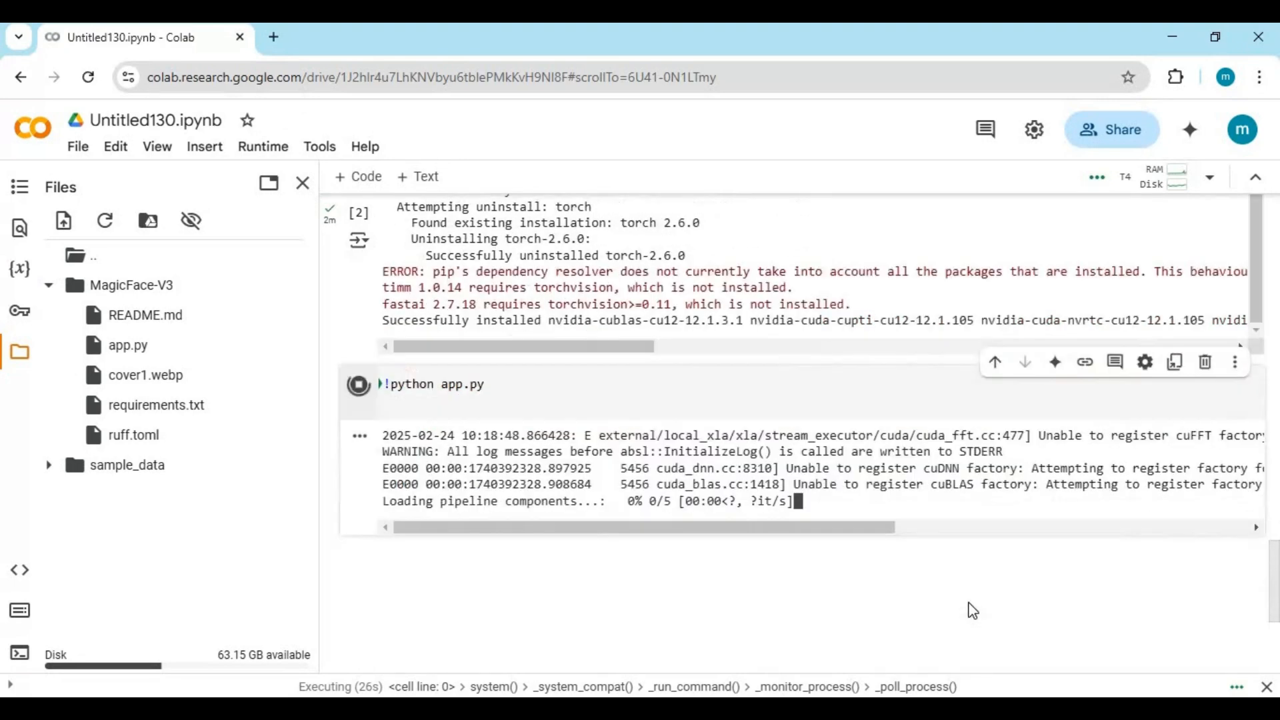
{"action": "scroll", "scroll_direction": "down", "scroll_amount": 3}
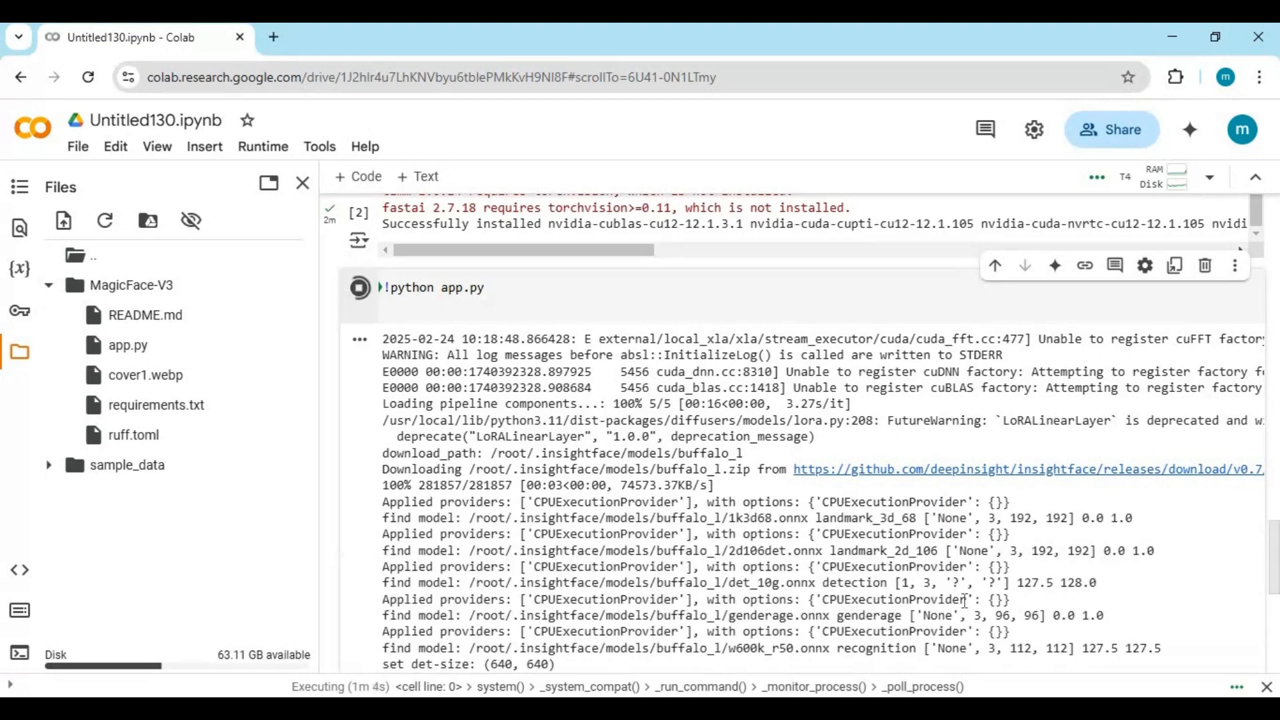
{"action": "scroll", "scroll_direction": "down", "scroll_amount": 3}
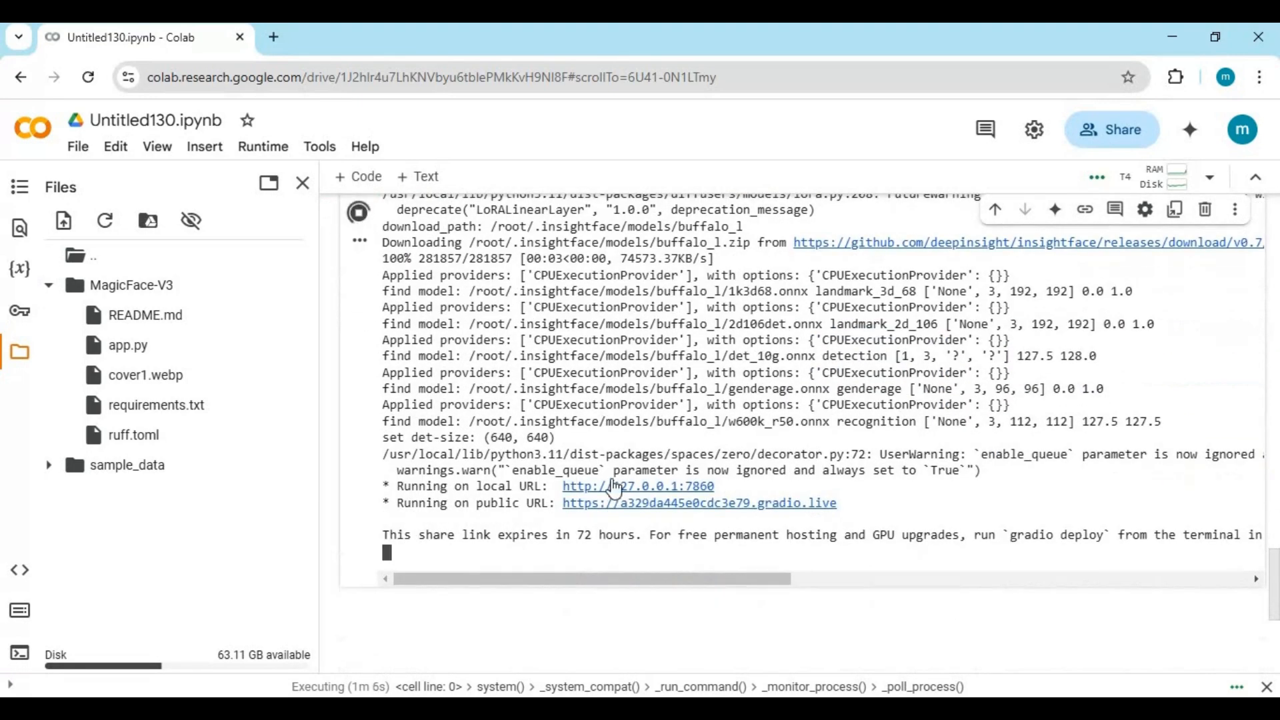
{"action": "mouse_move", "coordinate": [716, 516]}
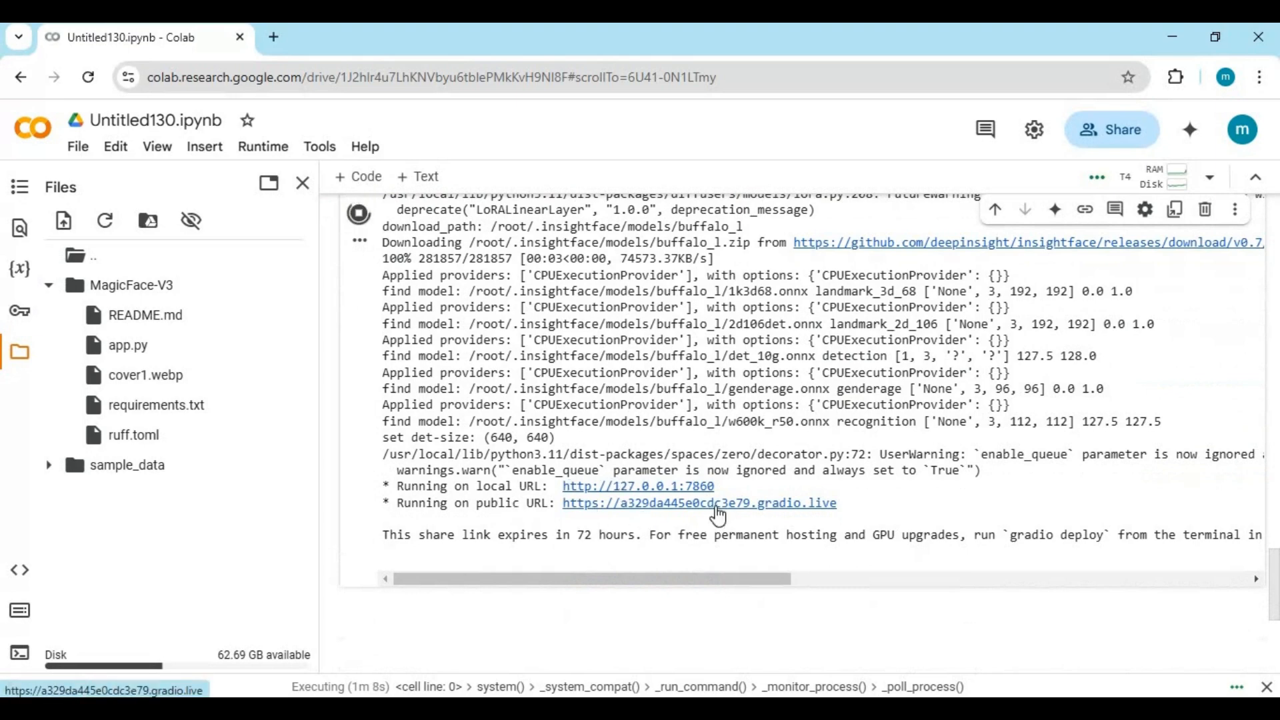
Step: Open the gradio.live public link to reach the MagicFace V3 upload page
{"action": "left_click", "coordinate": [724, 503]}
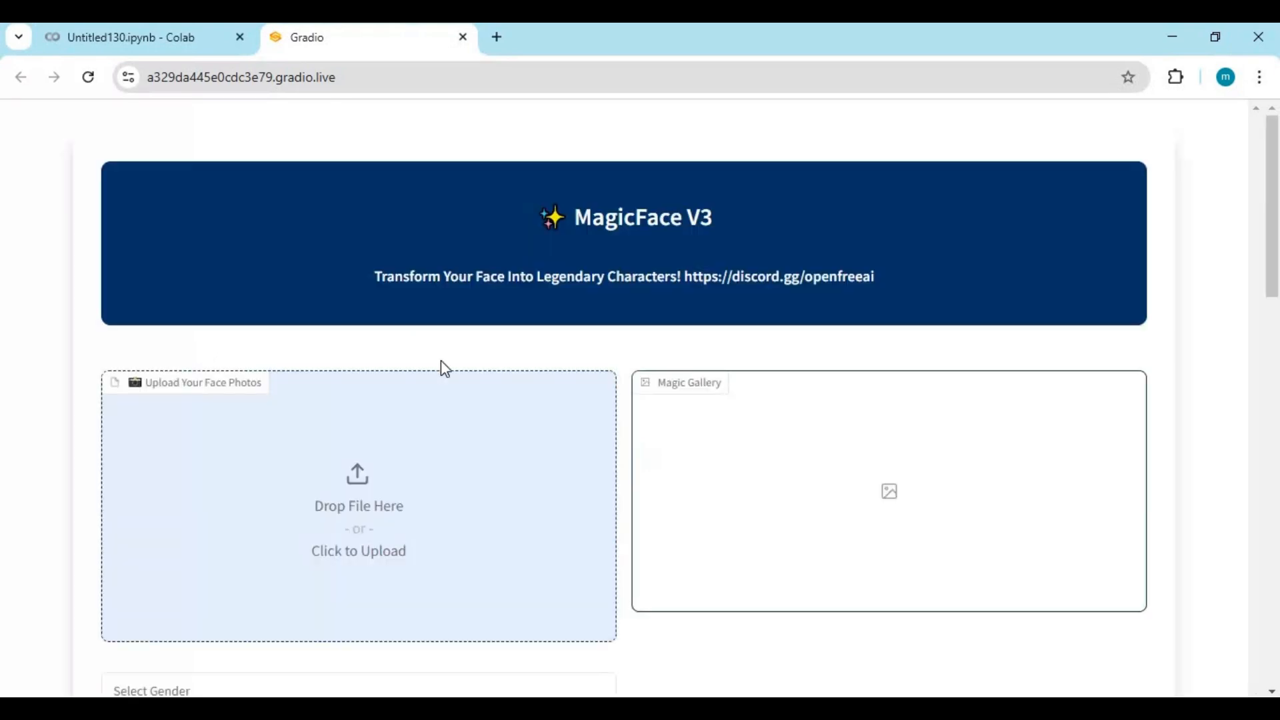
{"action": "scroll", "scroll_direction": "down", "scroll_amount": 3}
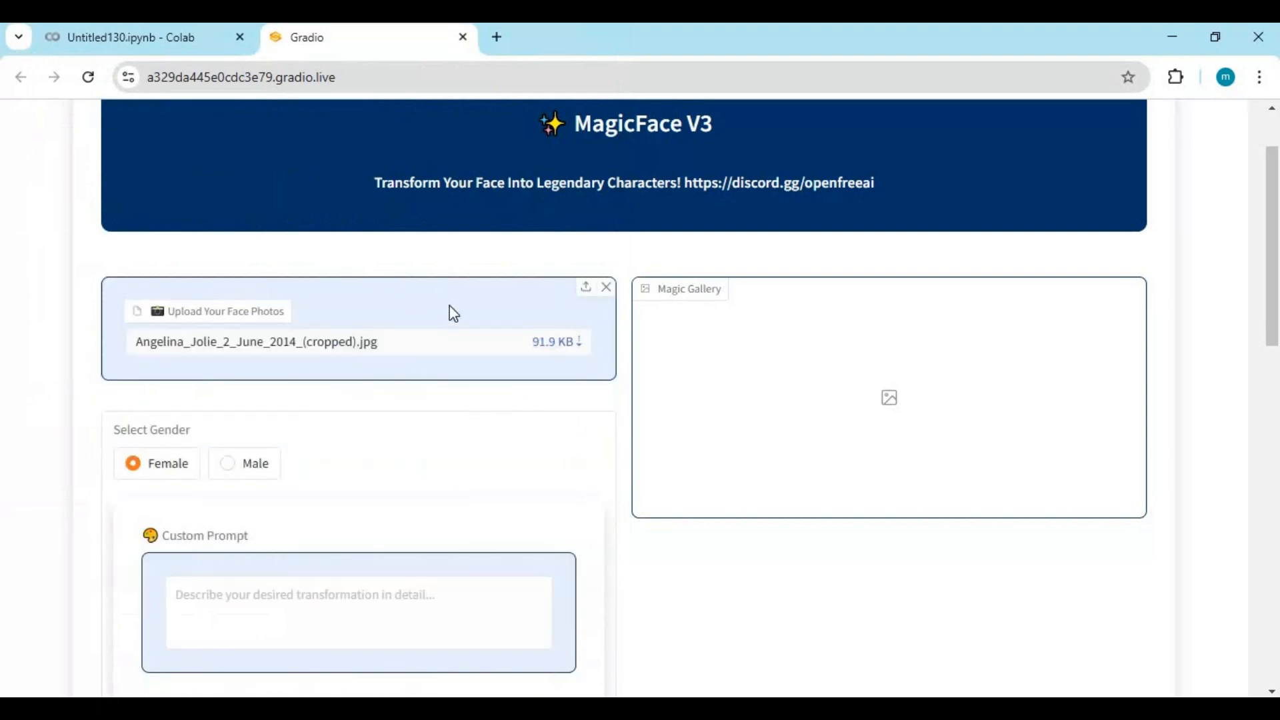
{"action": "mouse_move", "coordinate": [451, 325]}
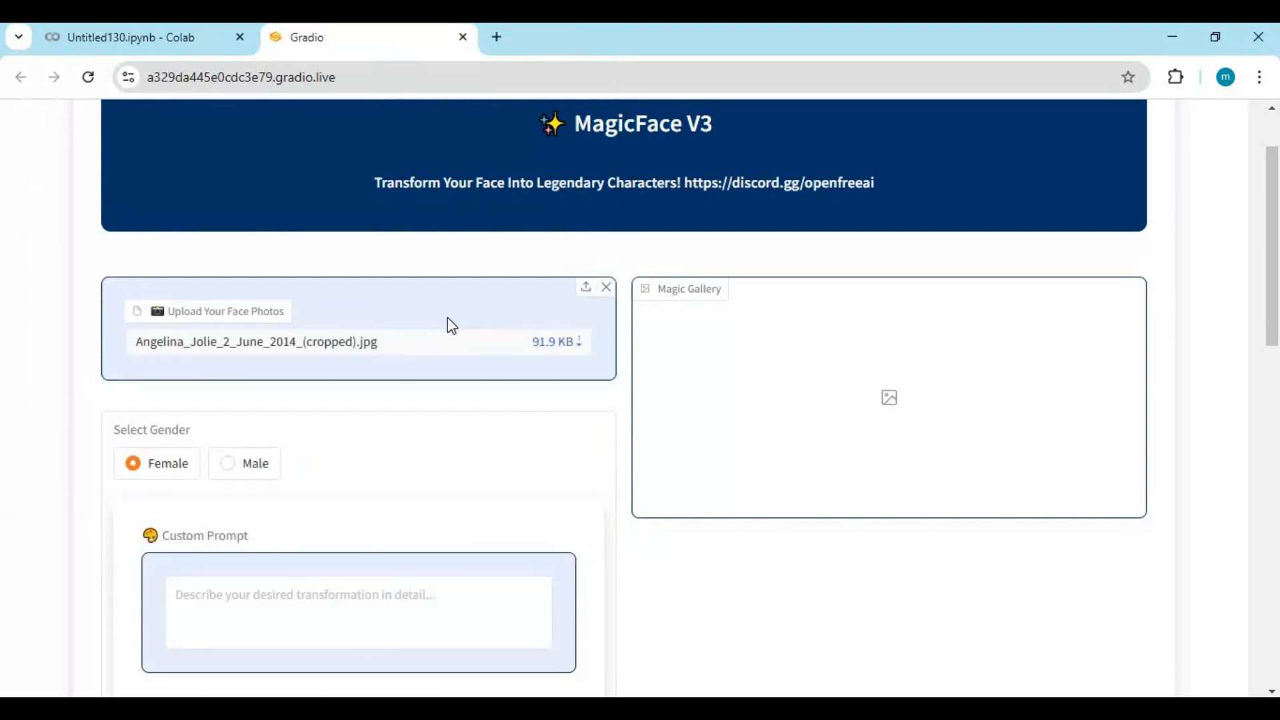
Step: Enter 'wwe female wrestler' as the custom transformation prompt
{"action": "left_click", "coordinate": [226, 464]}
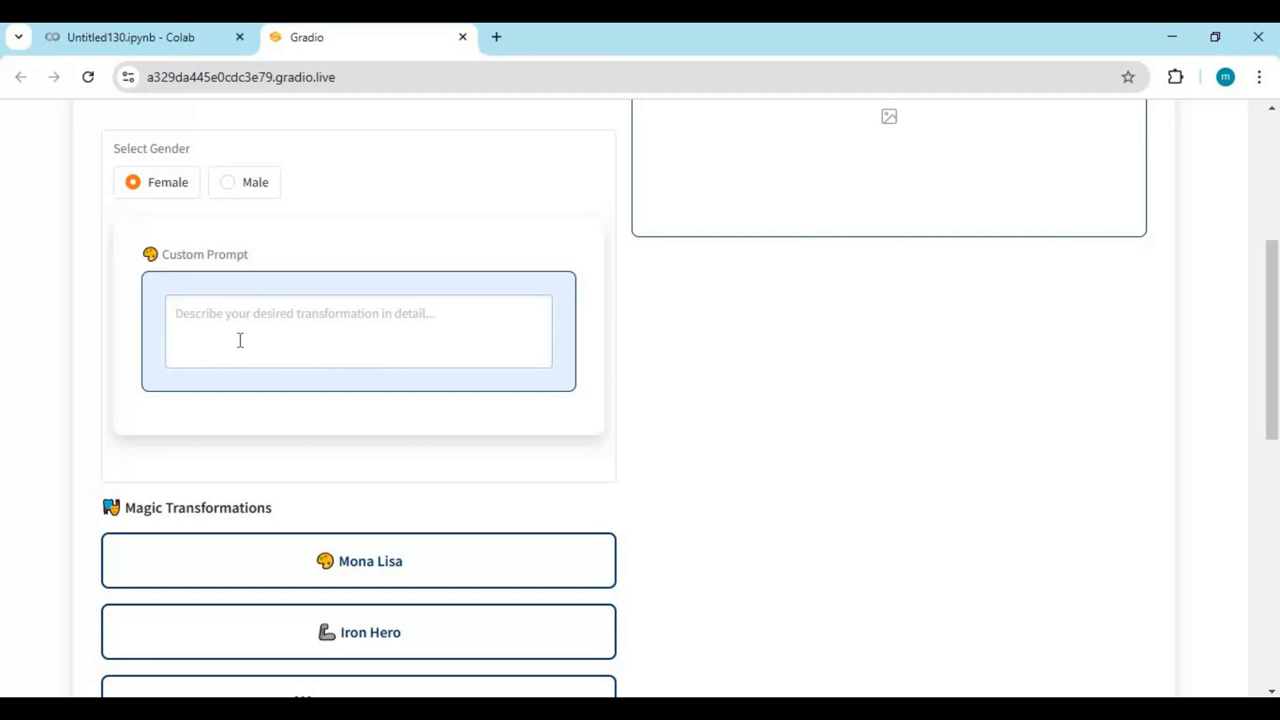
{"action": "type", "text": "wwe"}
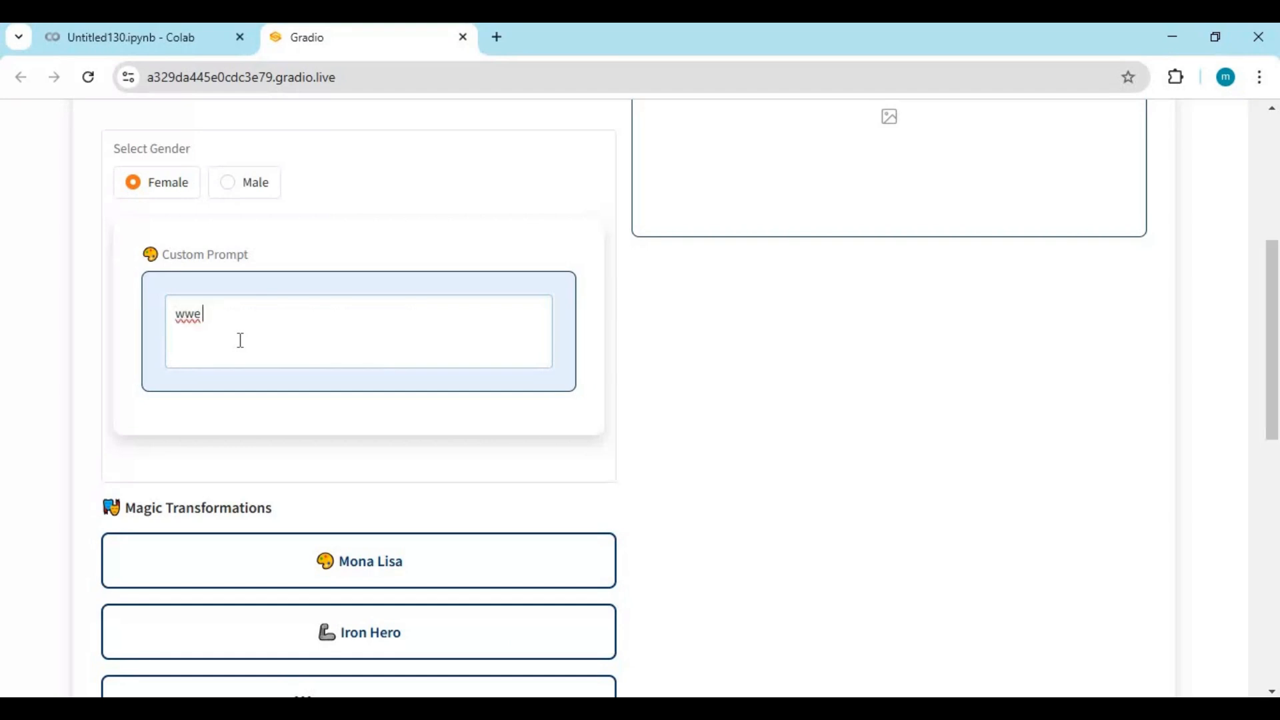
{"action": "type", "text": "femal"}
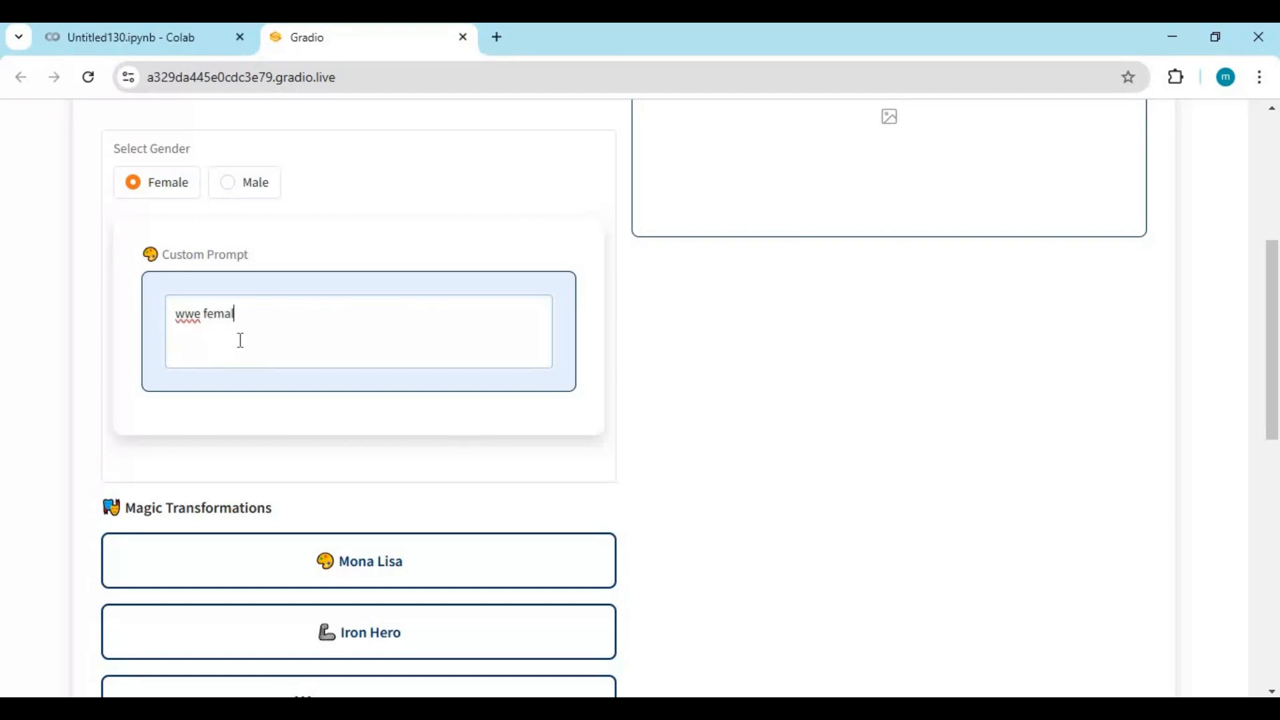
{"action": "type", "text": "e wrest"}
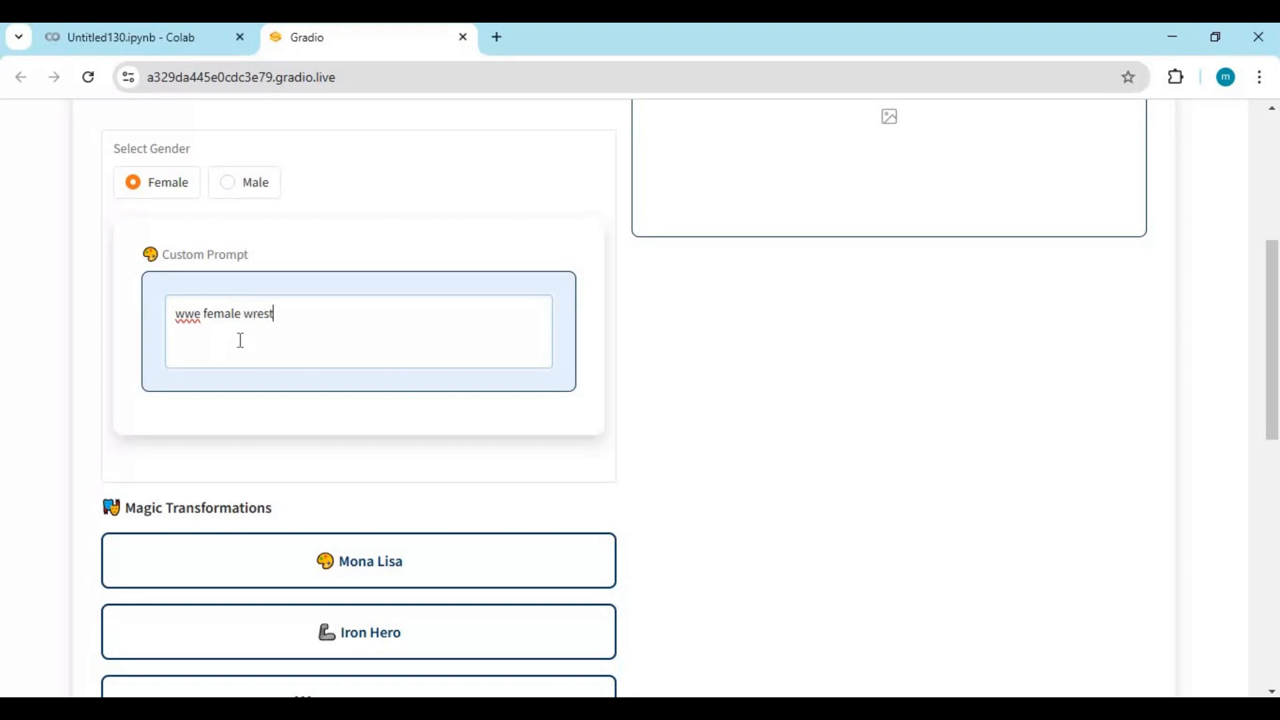
{"action": "type", "text": "ler"}
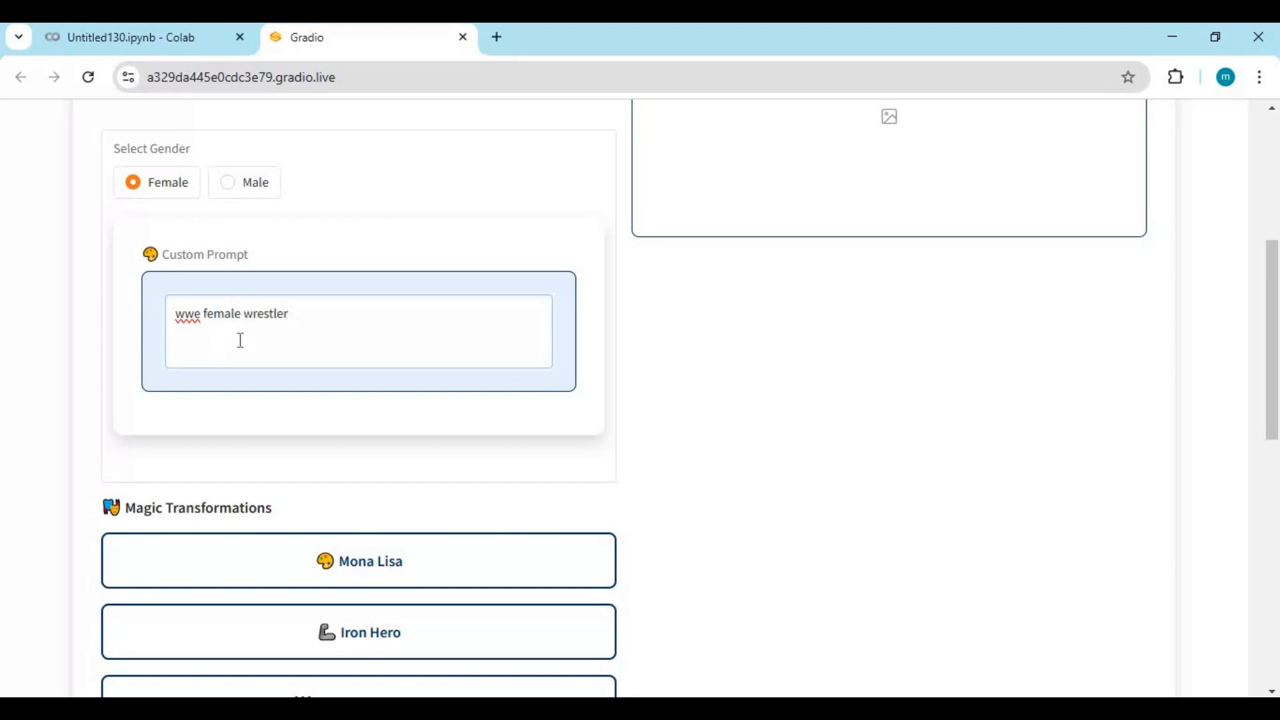
{"action": "mouse_move", "coordinate": [288, 294]}
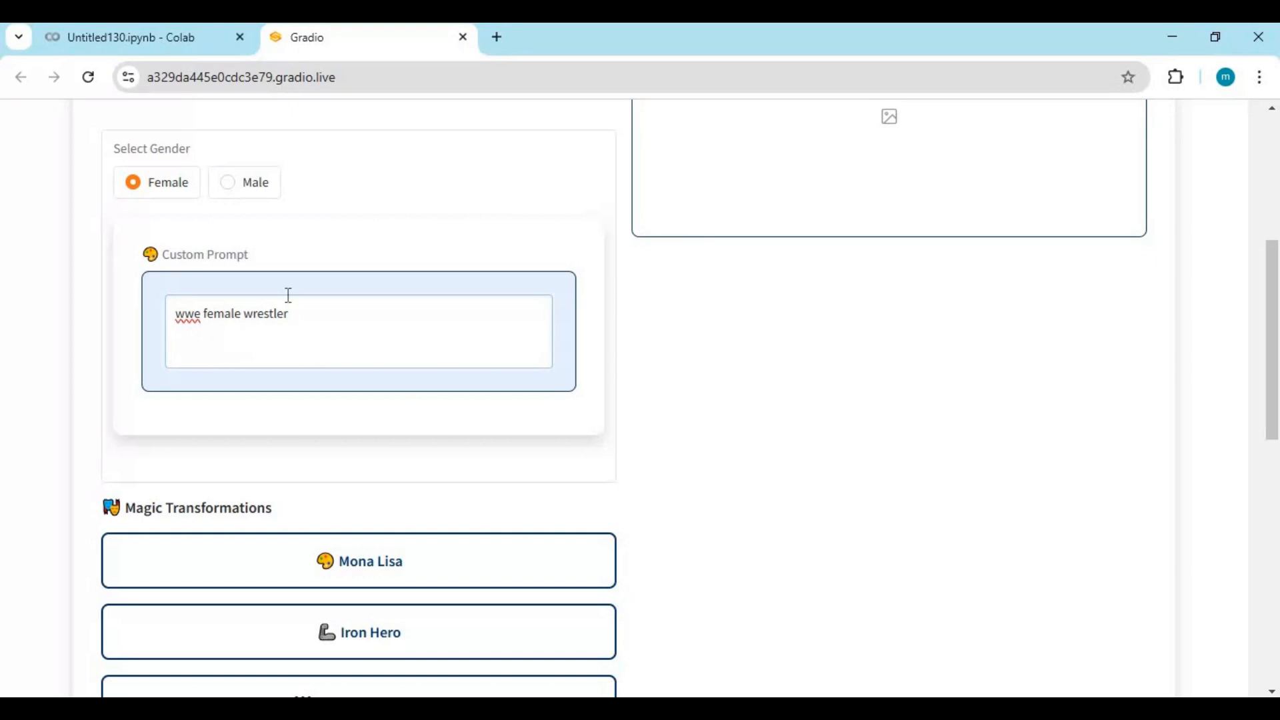
{"action": "scroll", "scroll_direction": "down", "scroll_amount": 3}
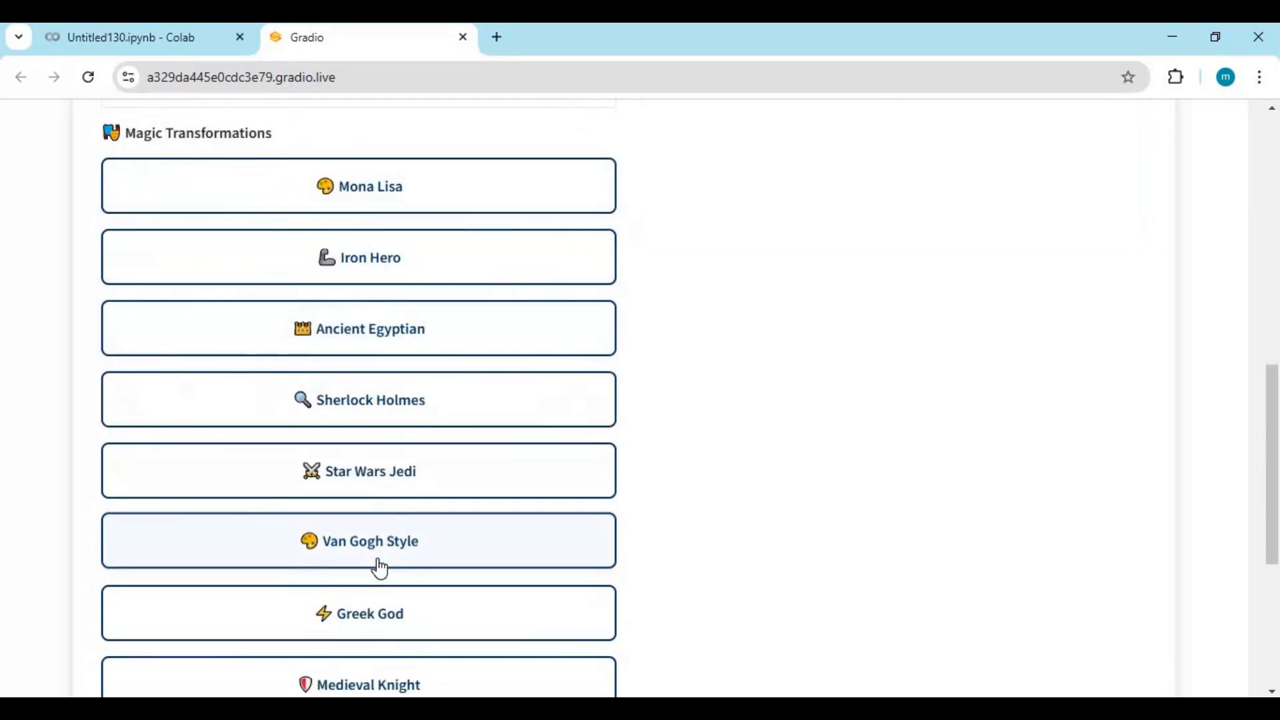
{"action": "scroll", "scroll_direction": "down", "scroll_amount": 3}
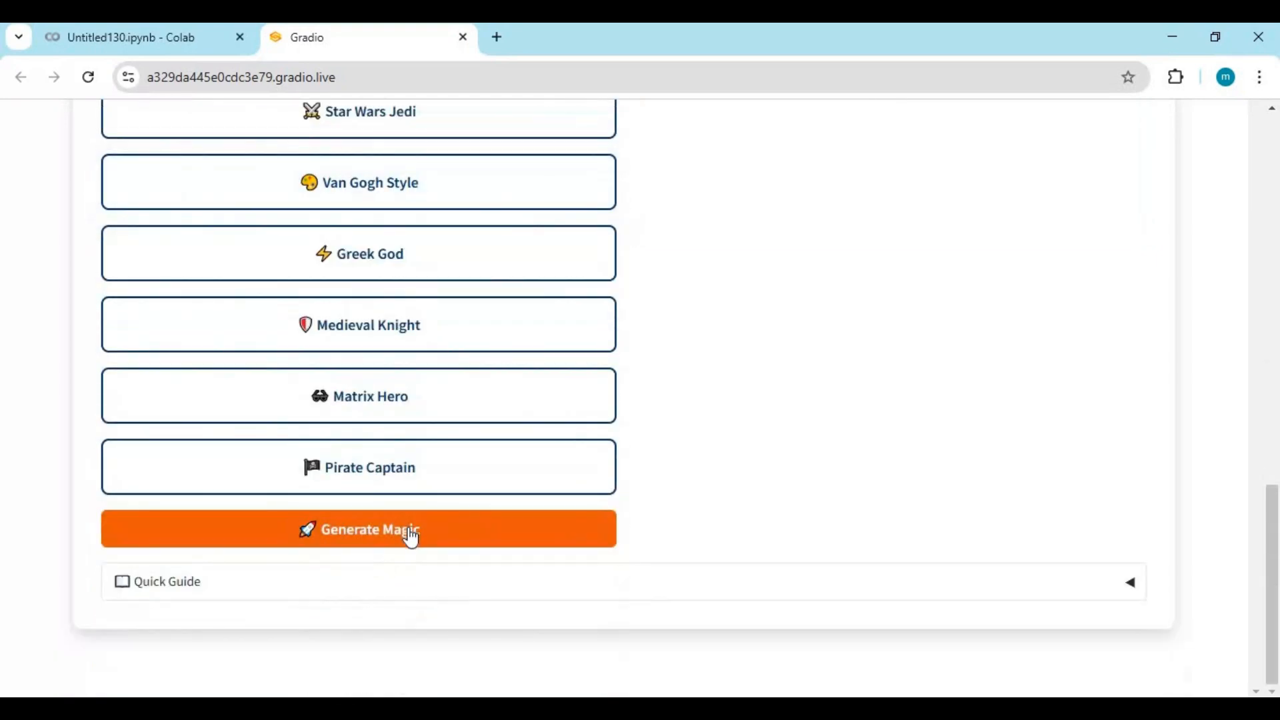
Step: Generate Magic portraits and enlarge the third result in the gallery
{"action": "left_click", "coordinate": [371, 530]}
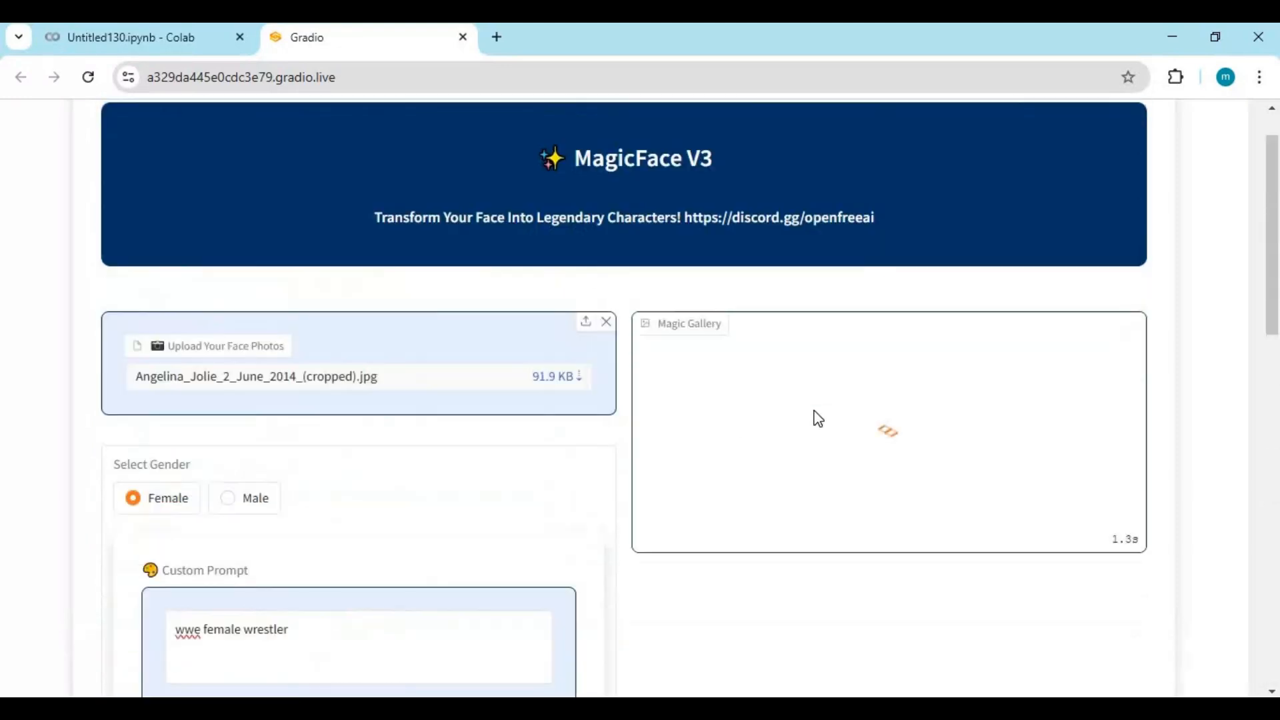
{"action": "scroll", "scroll_direction": "down", "scroll_amount": 3}
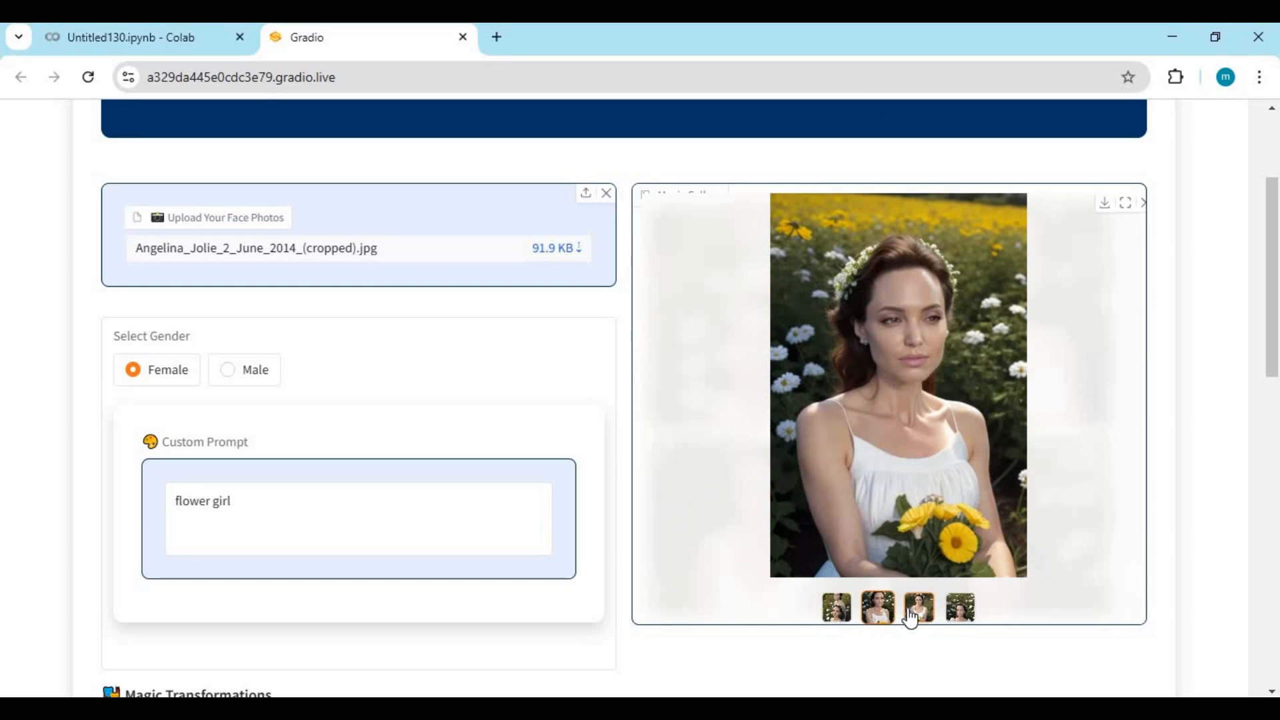
{"action": "left_click", "coordinate": [918, 608]}
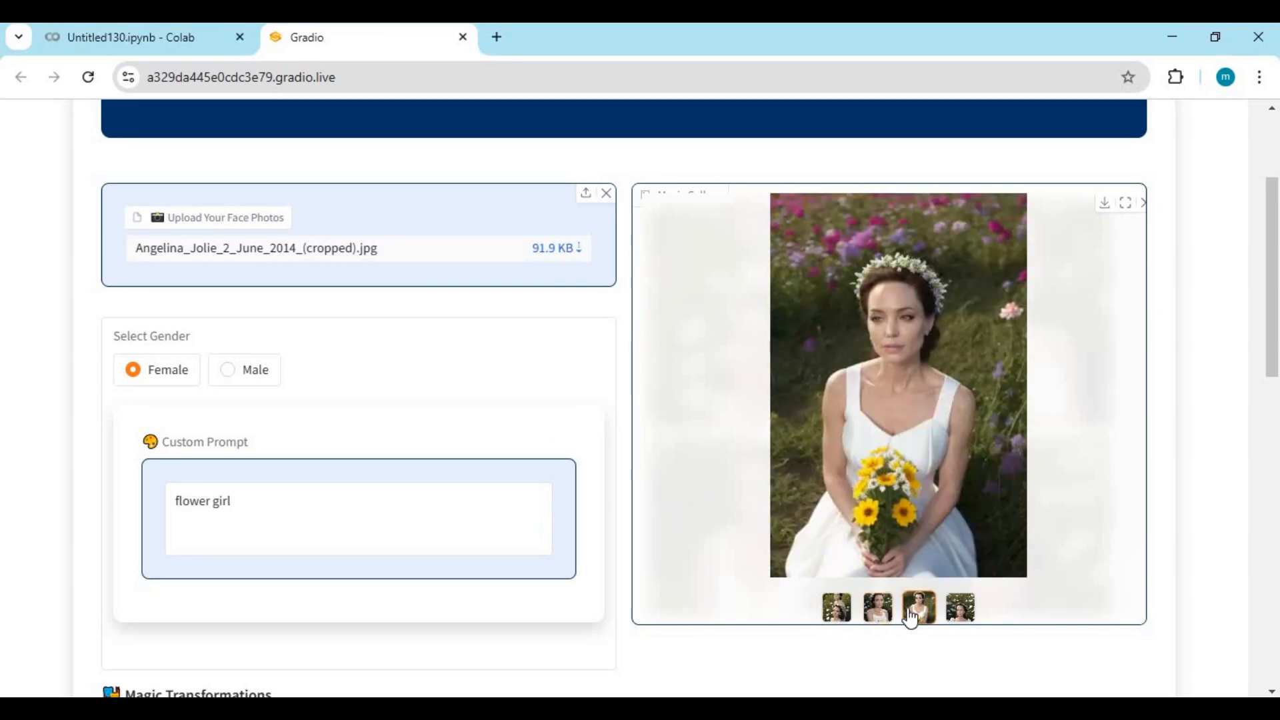